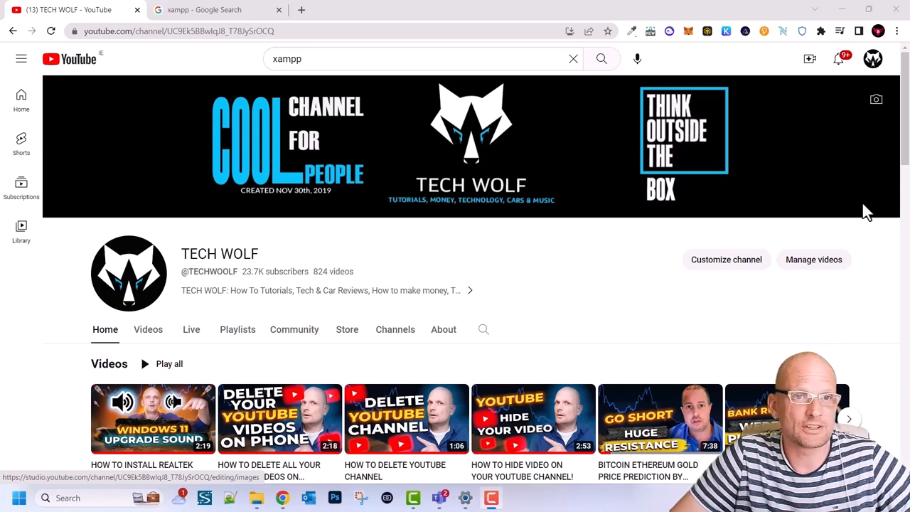
{"action": "mouse_move", "coordinate": [427, 187]}
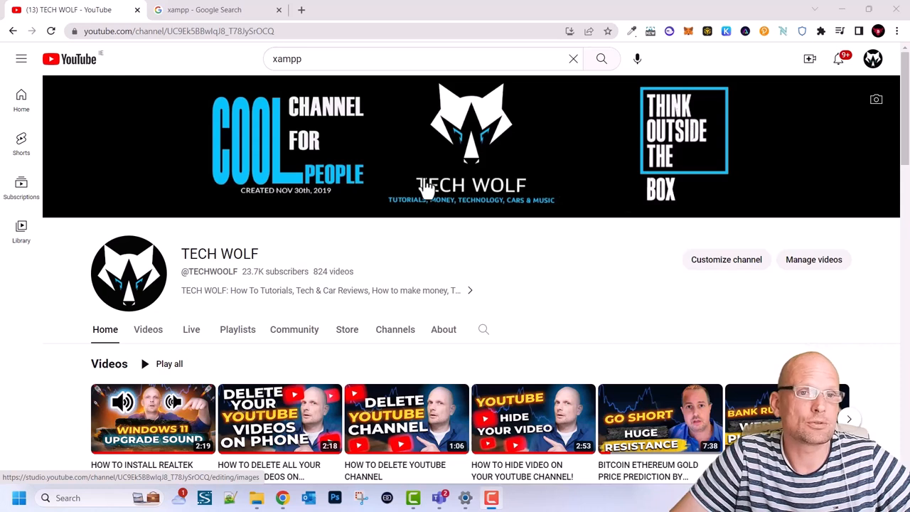
{"action": "mouse_move", "coordinate": [236, 54]}
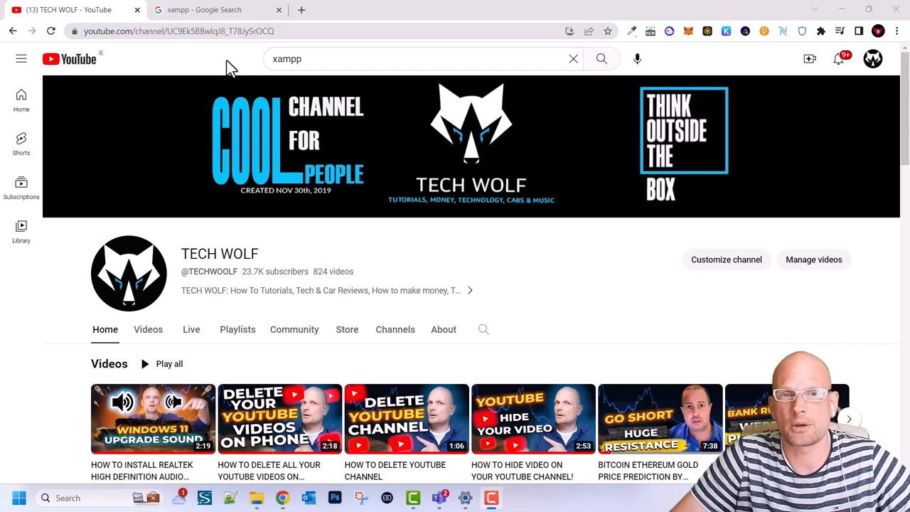
Step: Switch to the Google Search results for xampp with Apache Friends listed first
{"action": "left_click", "coordinate": [206, 10]}
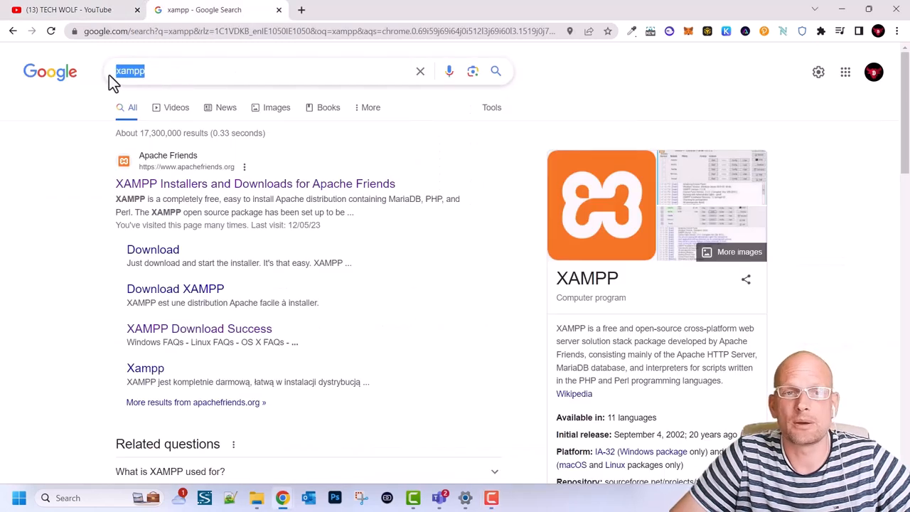
{"action": "scroll", "scroll_direction": "down", "scroll_amount": 3}
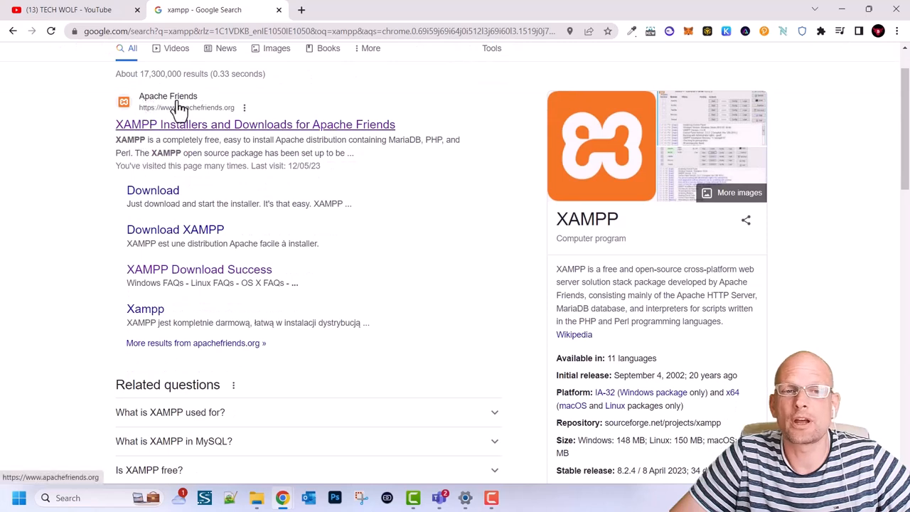
{"action": "mouse_move", "coordinate": [179, 127]}
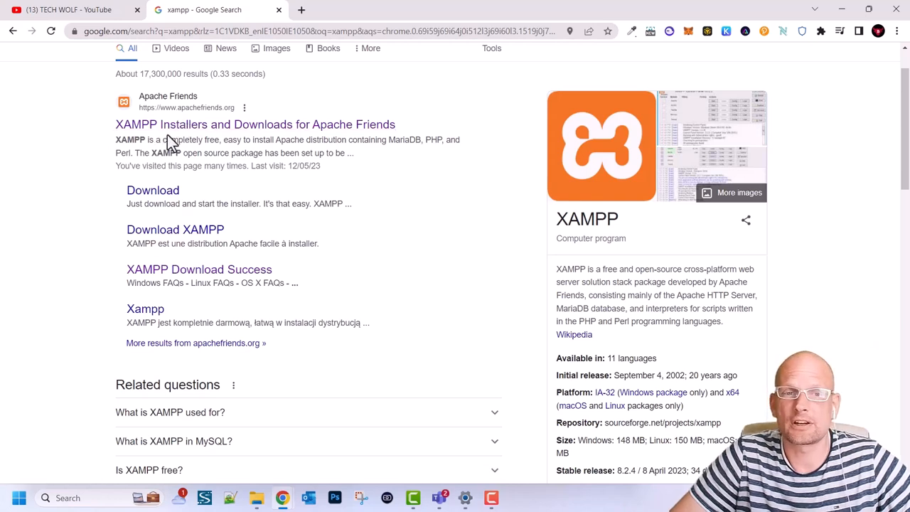
{"action": "mouse_move", "coordinate": [283, 125]}
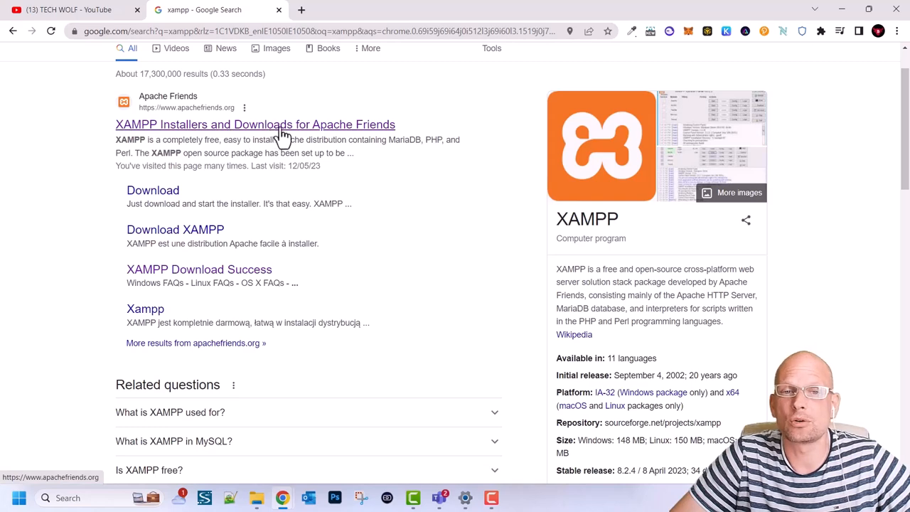
Step: Visit the Apache Friends XAMPP homepage from the top search result and skim it
{"action": "left_click", "coordinate": [256, 125]}
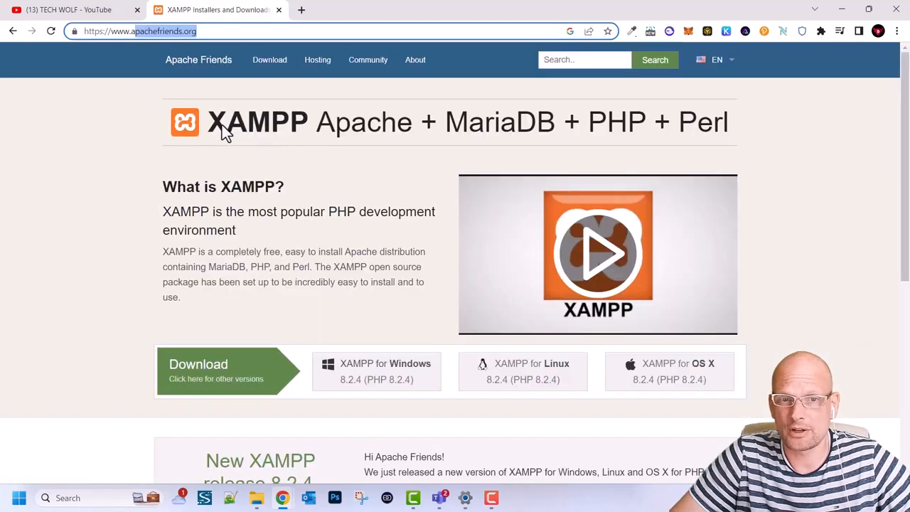
{"action": "mouse_move", "coordinate": [338, 143]}
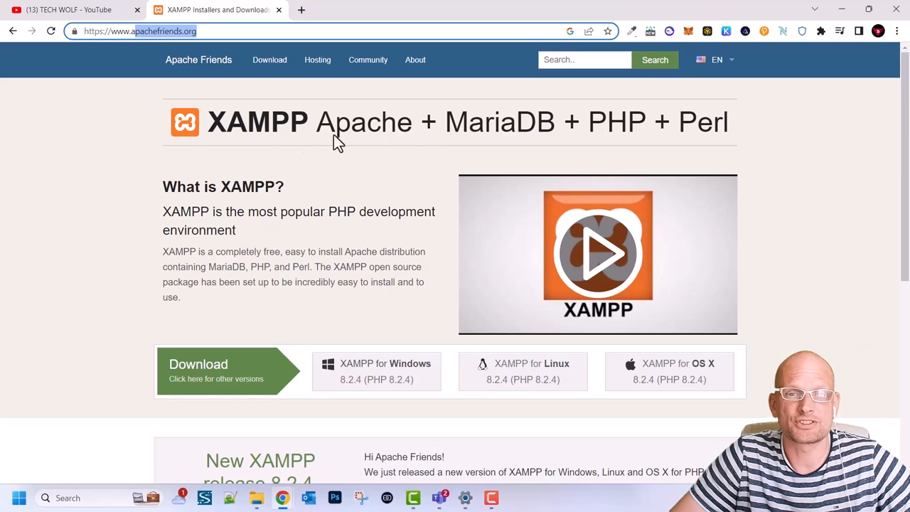
{"action": "mouse_move", "coordinate": [594, 139]}
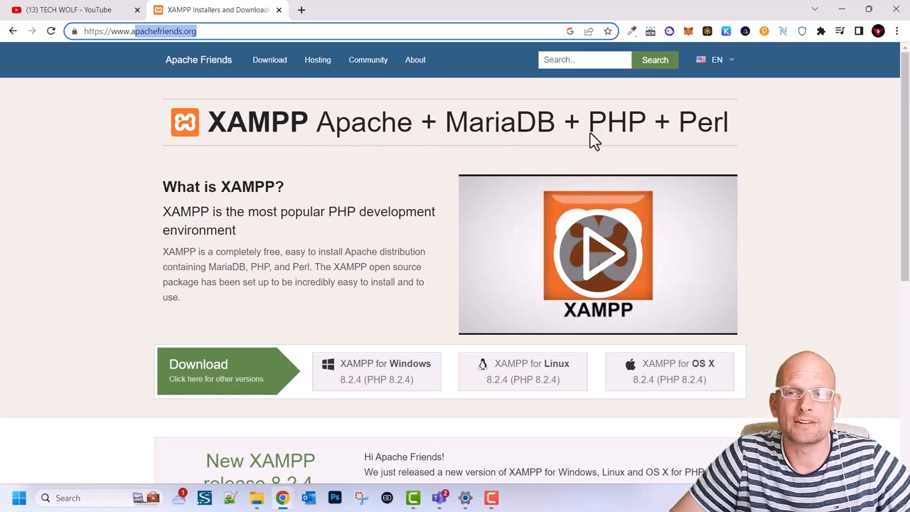
{"action": "mouse_move", "coordinate": [483, 130]}
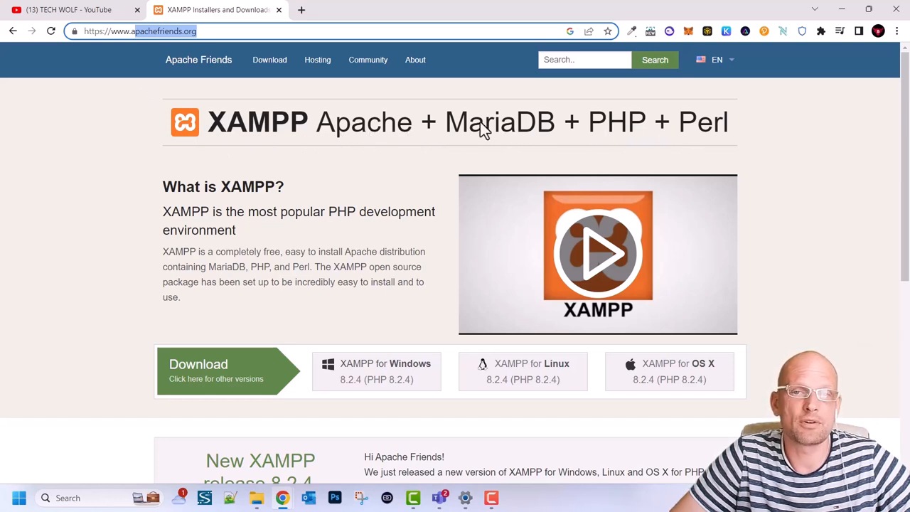
{"action": "mouse_move", "coordinate": [458, 128]}
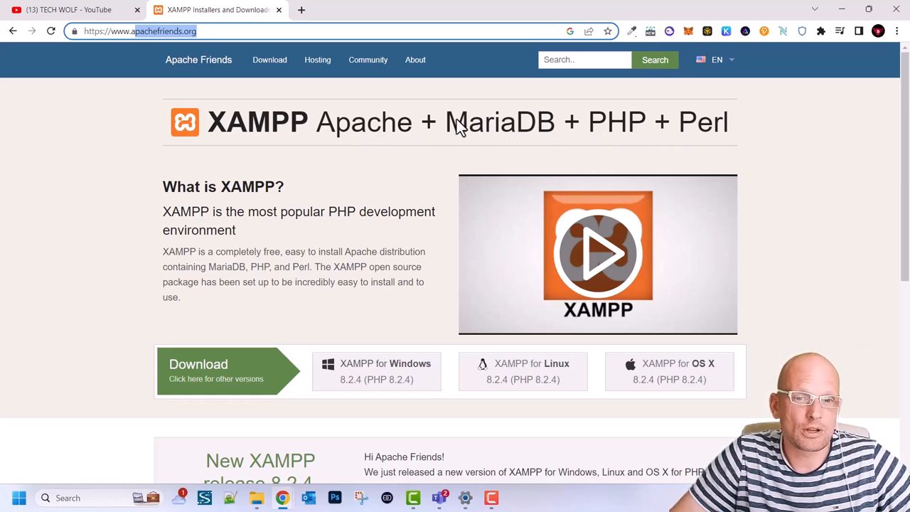
{"action": "scroll", "scroll_direction": "down", "scroll_amount": 3}
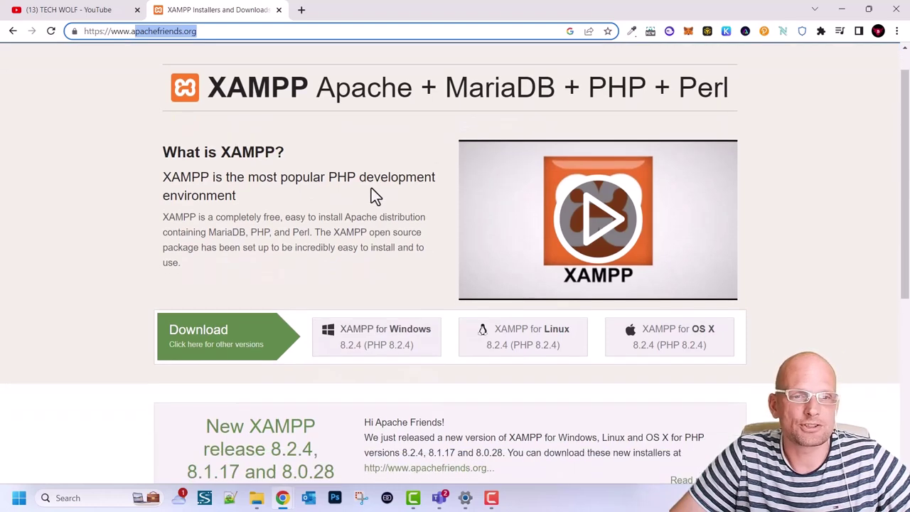
{"action": "scroll", "scroll_direction": "down", "scroll_amount": 3}
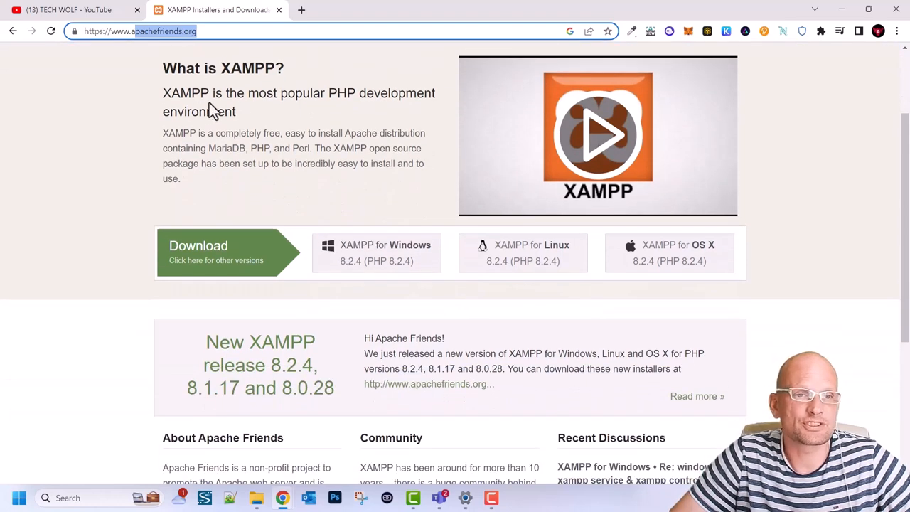
{"action": "mouse_move", "coordinate": [427, 111]}
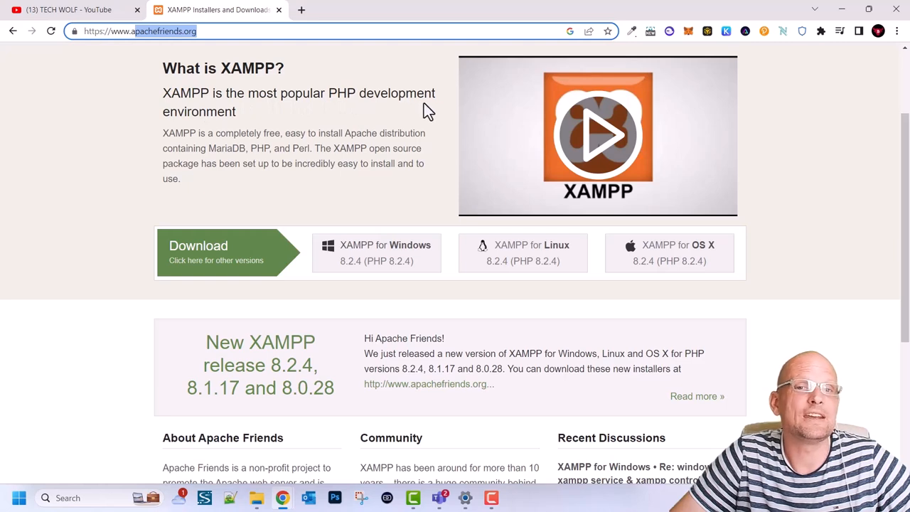
{"action": "mouse_move", "coordinate": [216, 148]}
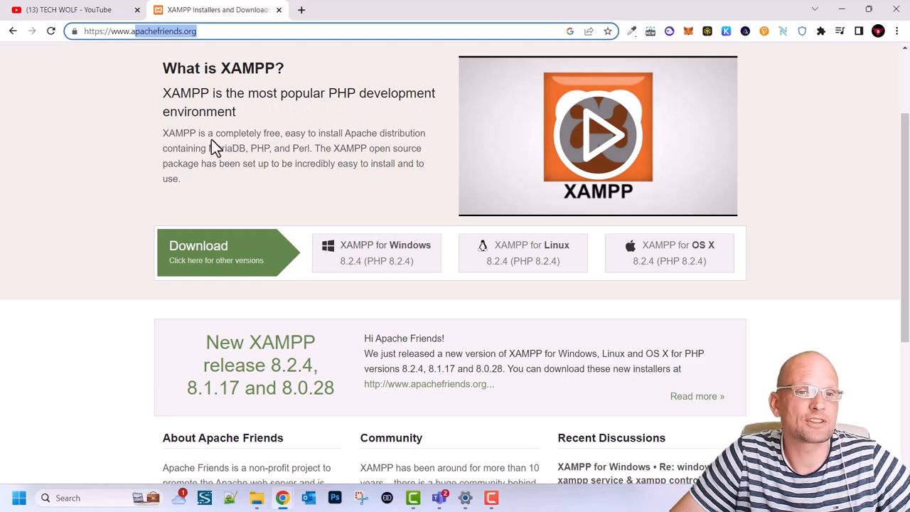
{"action": "mouse_move", "coordinate": [349, 148]}
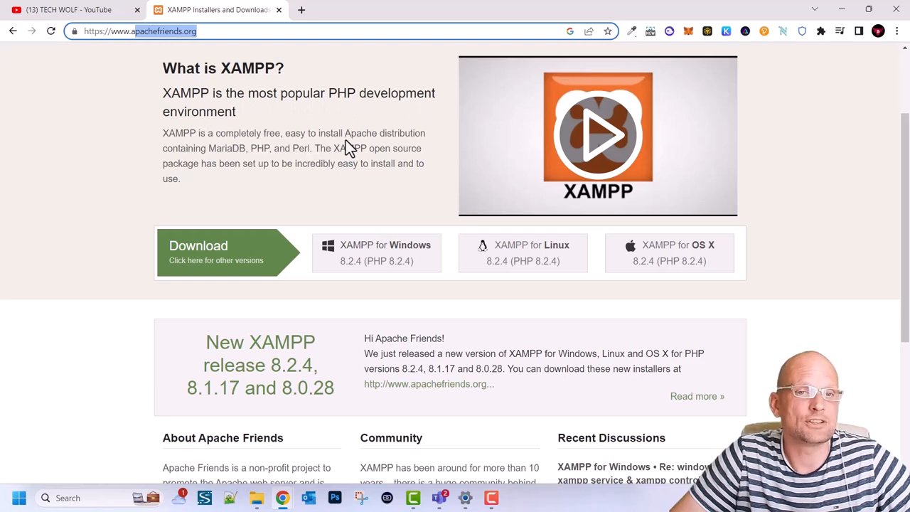
{"action": "mouse_move", "coordinate": [245, 159]}
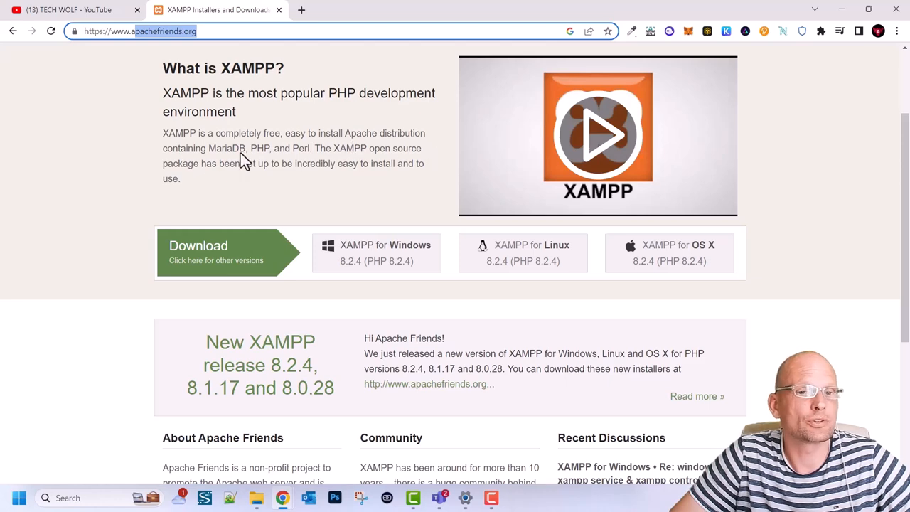
{"action": "mouse_move", "coordinate": [320, 164]}
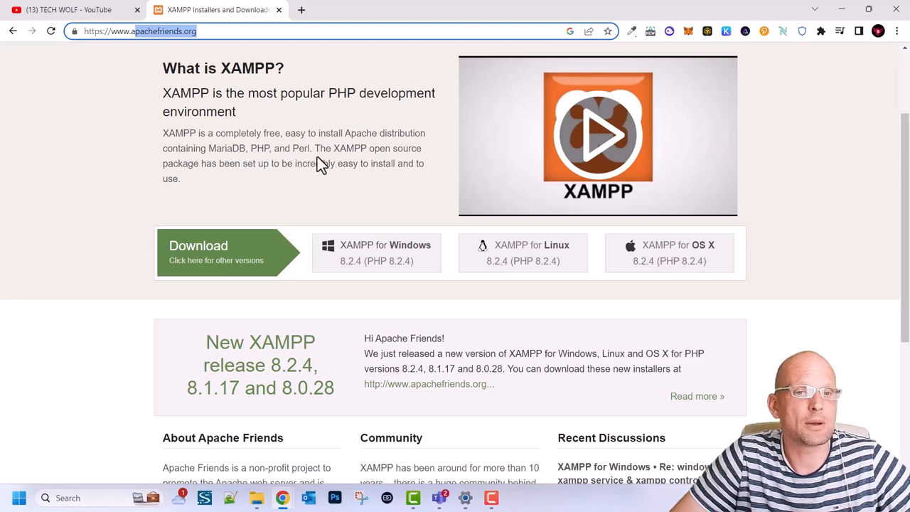
{"action": "scroll", "scroll_direction": "up", "scroll_amount": 3}
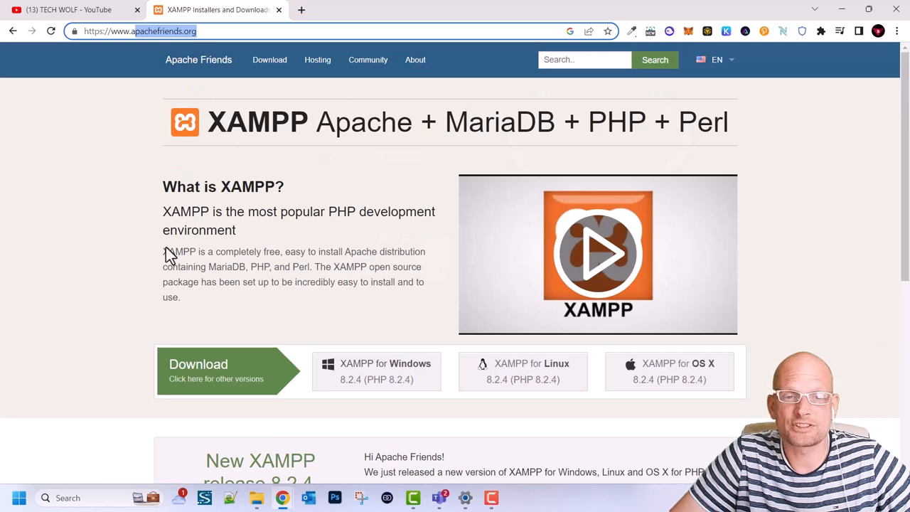
{"action": "left_click_drag", "start_coordinate": [162, 250], "coordinate": [181, 297]}
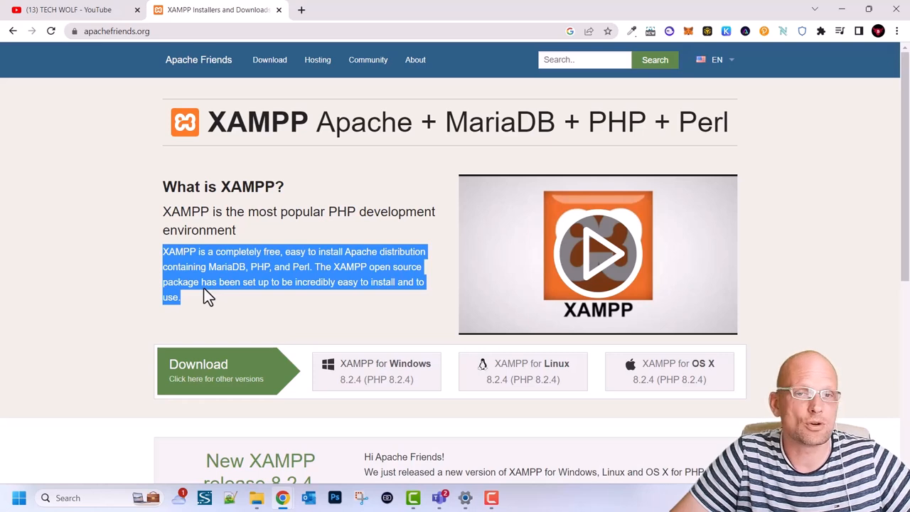
{"action": "mouse_move", "coordinate": [603, 133]}
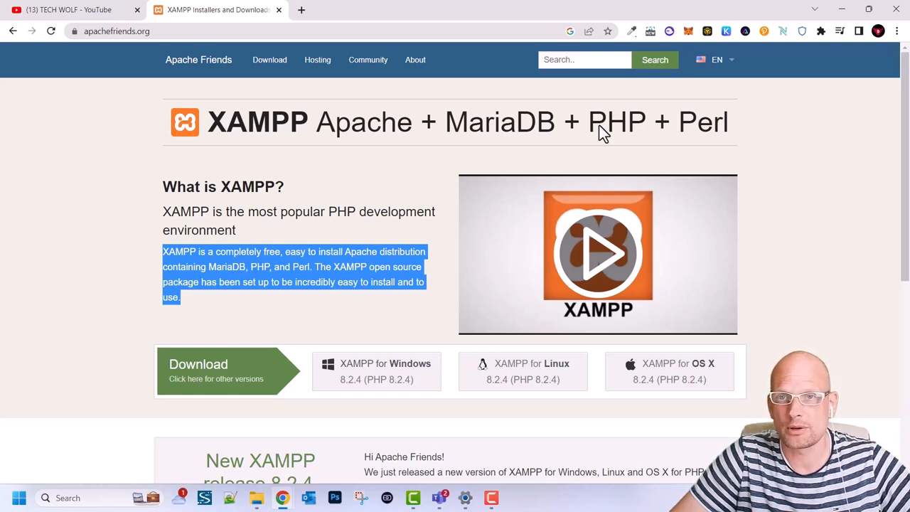
{"action": "mouse_move", "coordinate": [450, 229]}
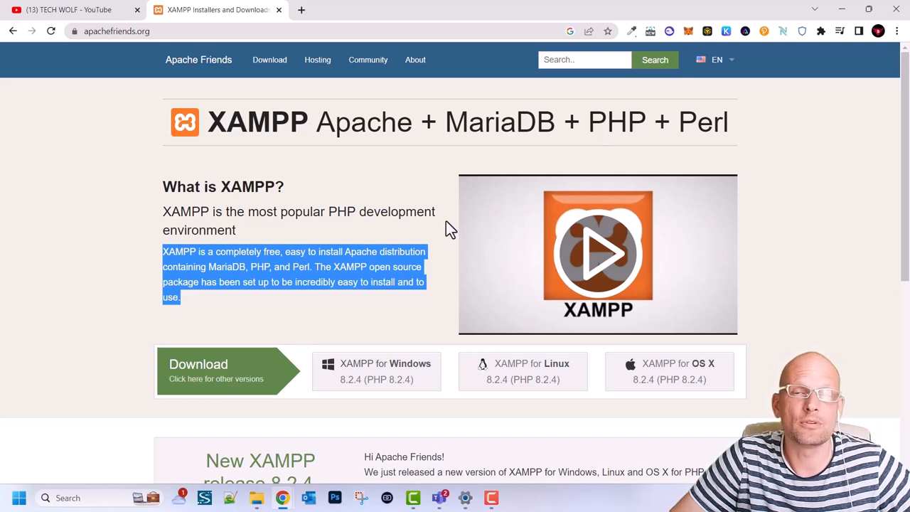
{"action": "mouse_move", "coordinate": [434, 310]}
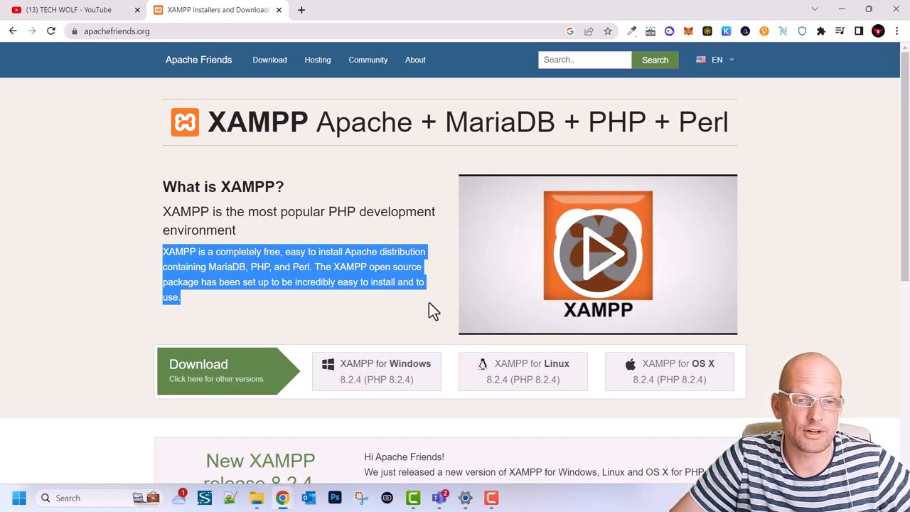
{"action": "mouse_move", "coordinate": [174, 367]}
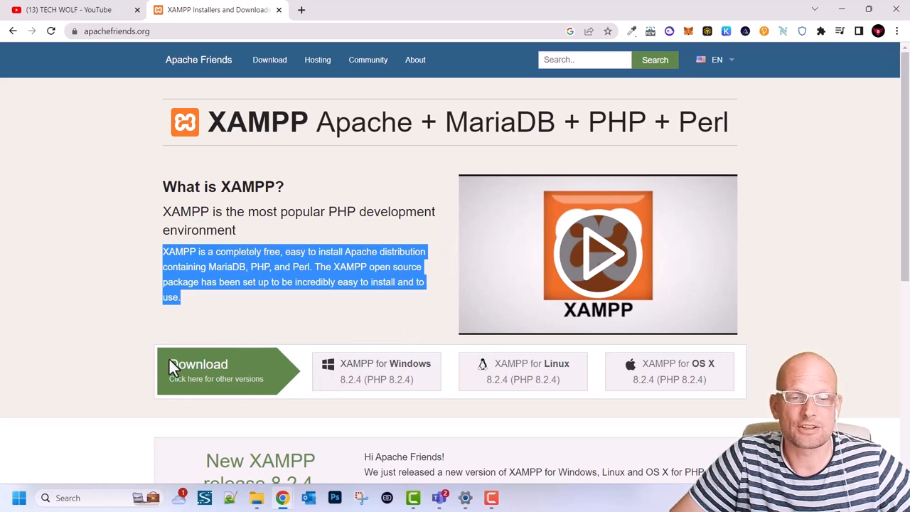
{"action": "mouse_move", "coordinate": [177, 391]}
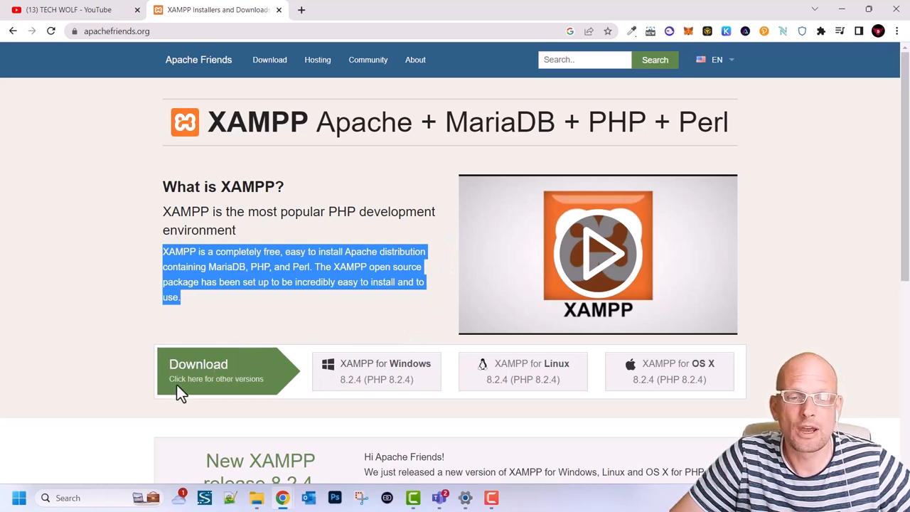
{"action": "mouse_move", "coordinate": [187, 384]}
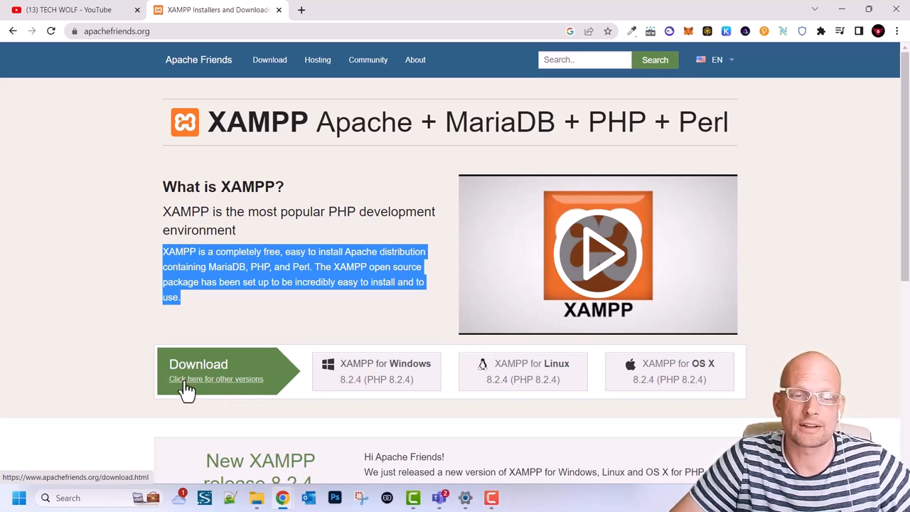
{"action": "mouse_move", "coordinate": [205, 386]}
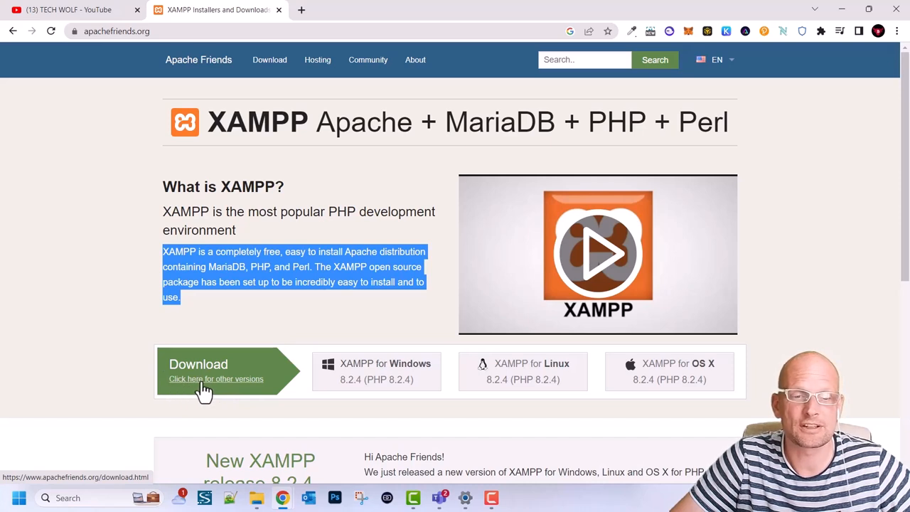
{"action": "mouse_move", "coordinate": [256, 389]}
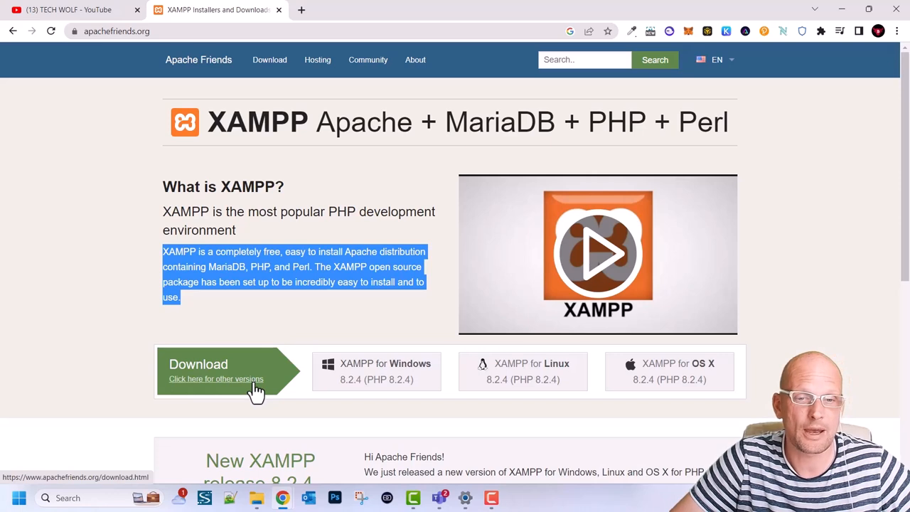
{"action": "mouse_move", "coordinate": [427, 376]}
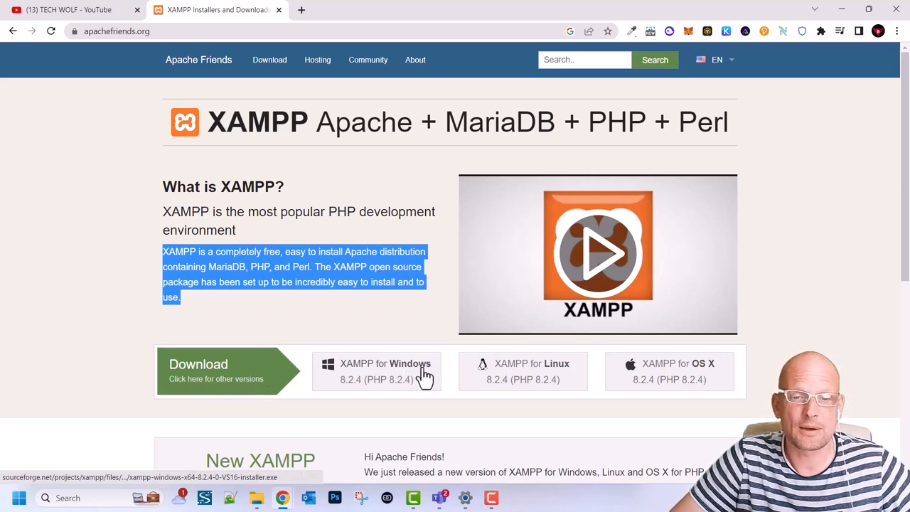
{"action": "mouse_move", "coordinate": [359, 370]}
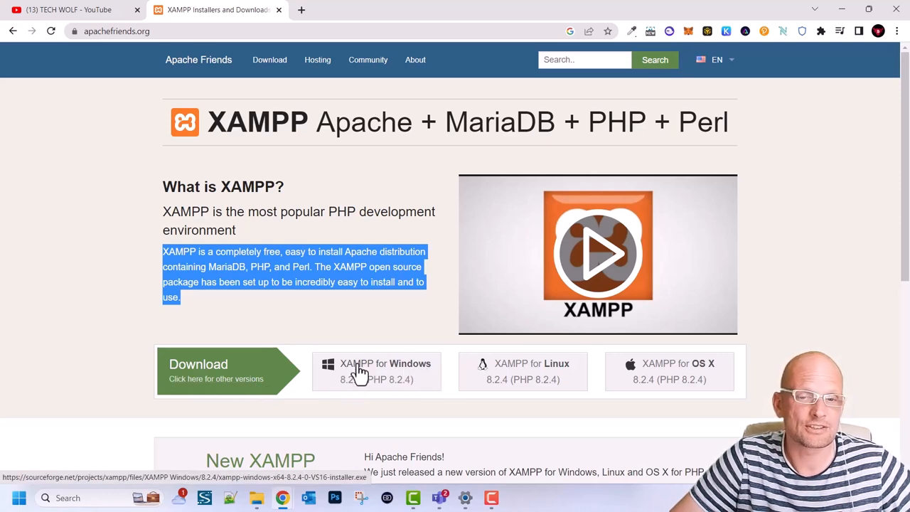
{"action": "mouse_move", "coordinate": [581, 373]}
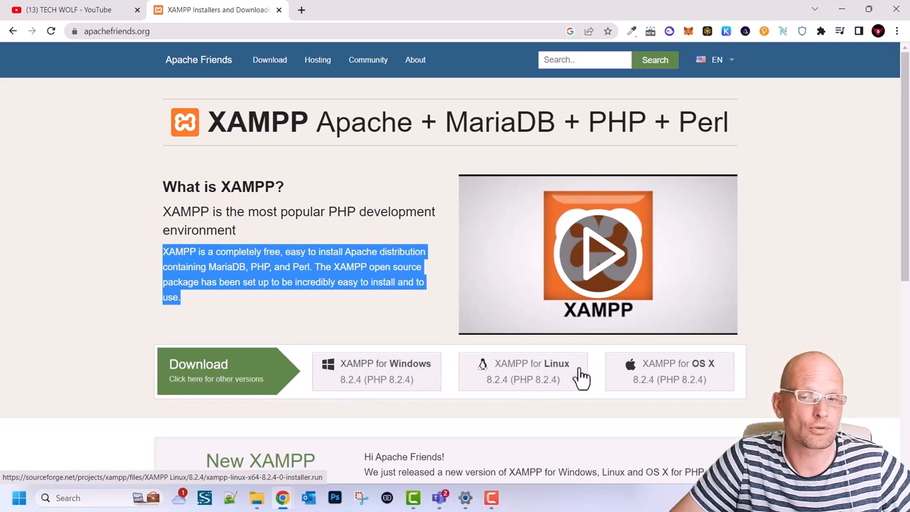
{"action": "mouse_move", "coordinate": [361, 378]}
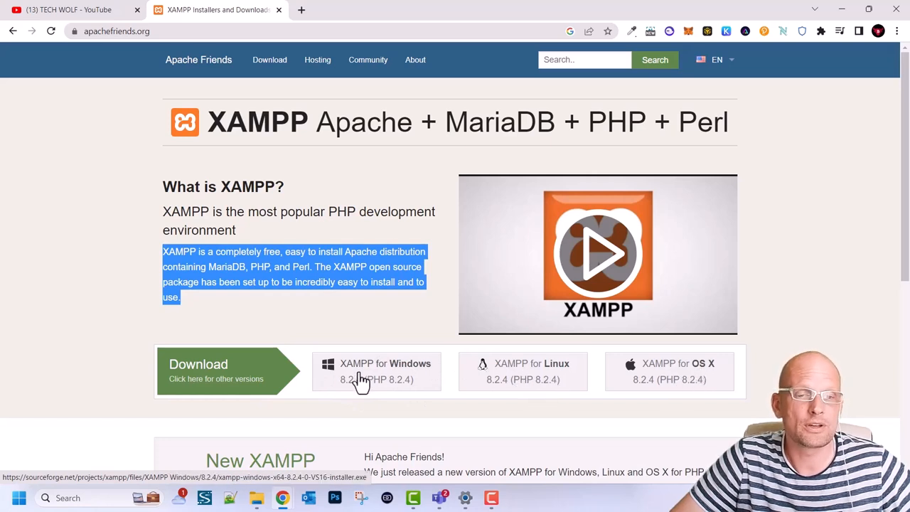
{"action": "mouse_move", "coordinate": [375, 381]}
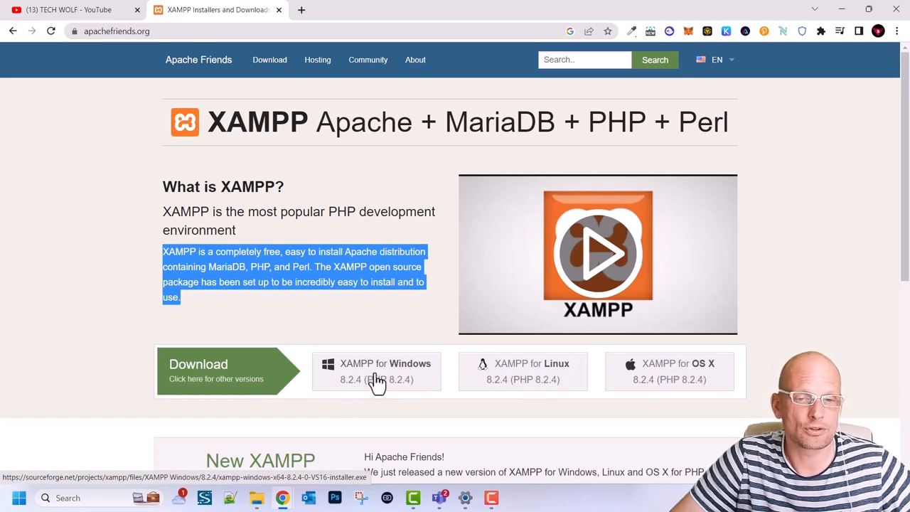
Step: Download XAMPP 8.2.4 for Windows from the Apache Friends site
{"action": "left_click", "coordinate": [377, 371]}
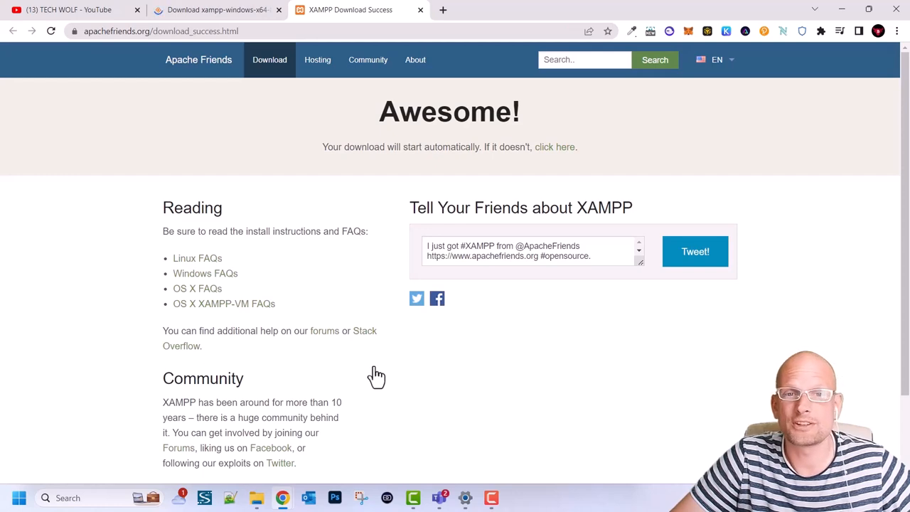
{"action": "mouse_move", "coordinate": [383, 373]}
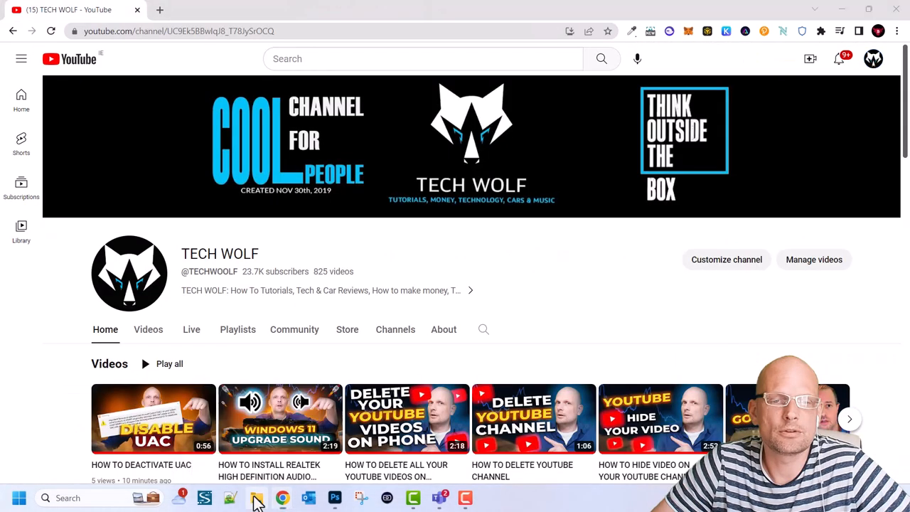
Step: Locate the xampp-windows-x64-8.2.4 installer in the Downloads folder
{"action": "left_click", "coordinate": [256, 498]}
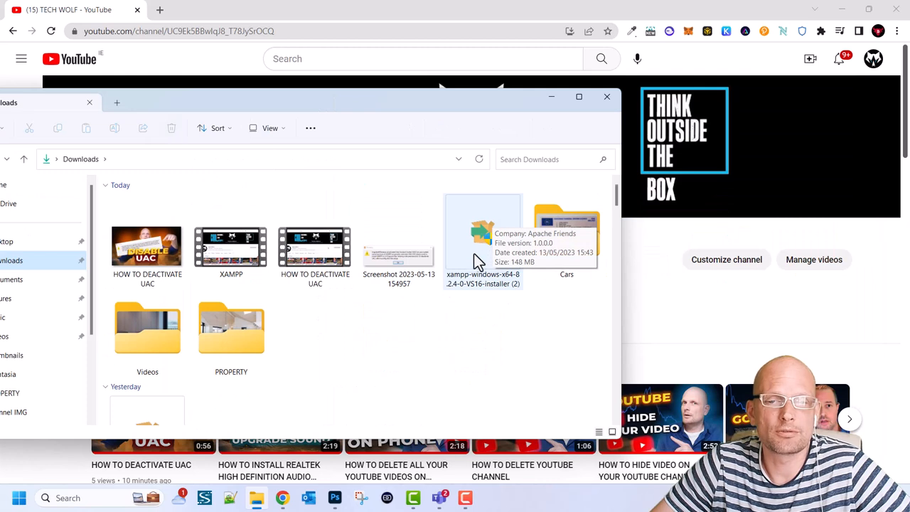
{"action": "left_click", "coordinate": [484, 242]}
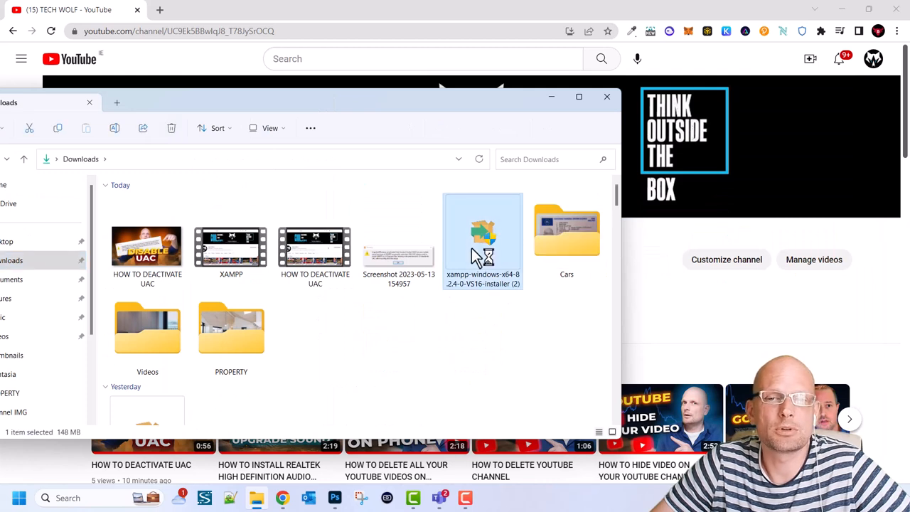
Step: Launch the xampp-windows-x64-8.2.4 installer, bringing up its UAC warning
{"action": "double_click", "coordinate": [484, 245]}
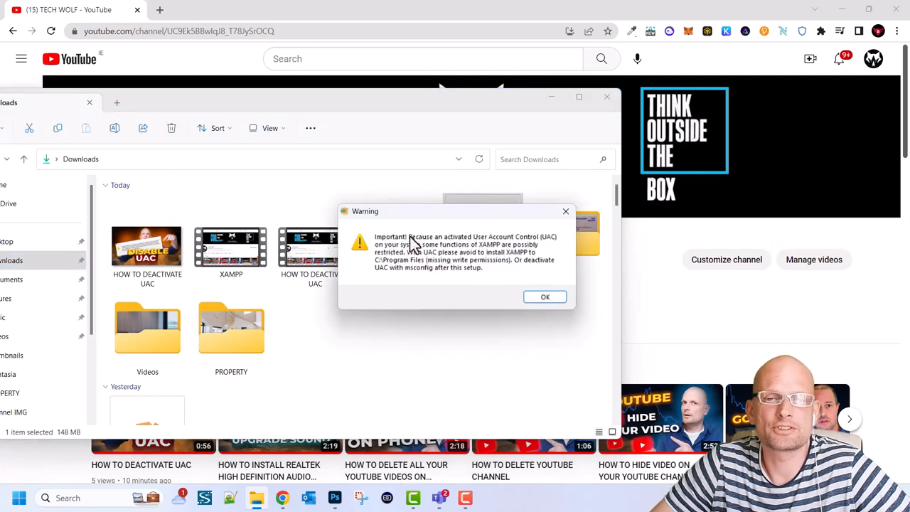
{"action": "mouse_move", "coordinate": [404, 249]}
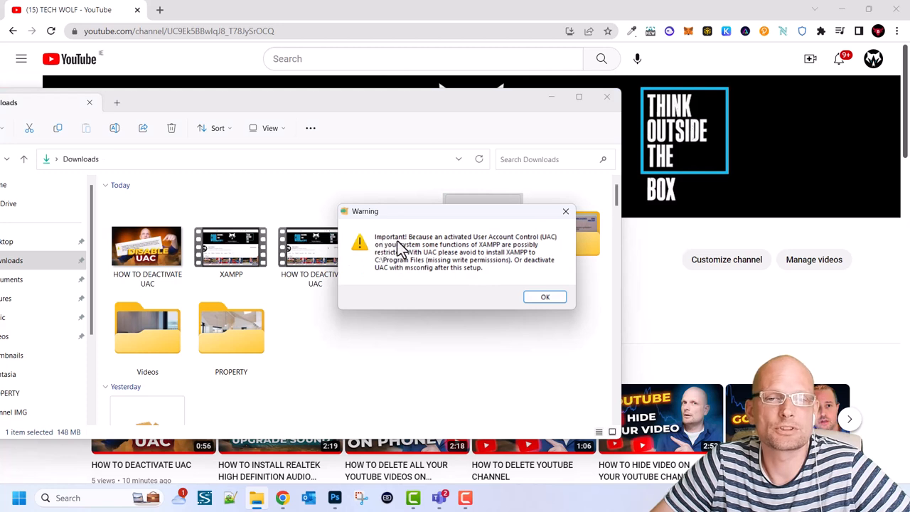
{"action": "mouse_move", "coordinate": [491, 244]}
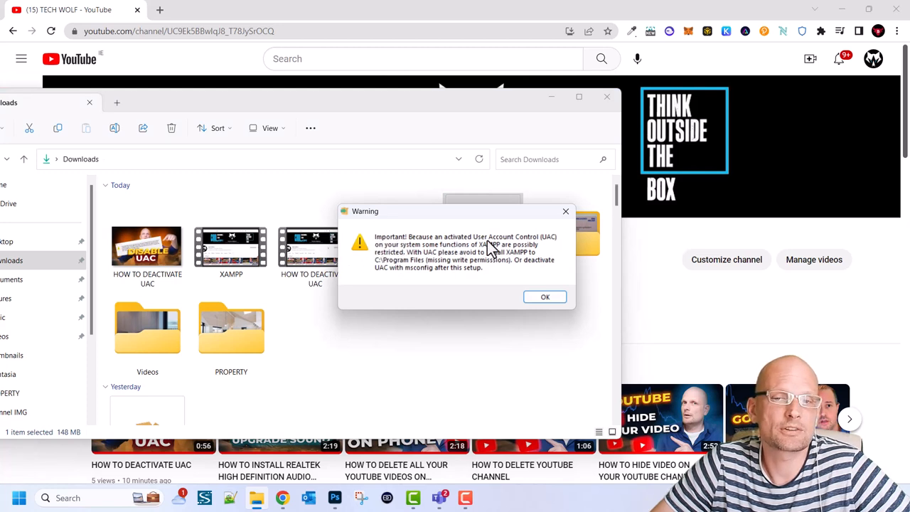
{"action": "mouse_move", "coordinate": [548, 249]}
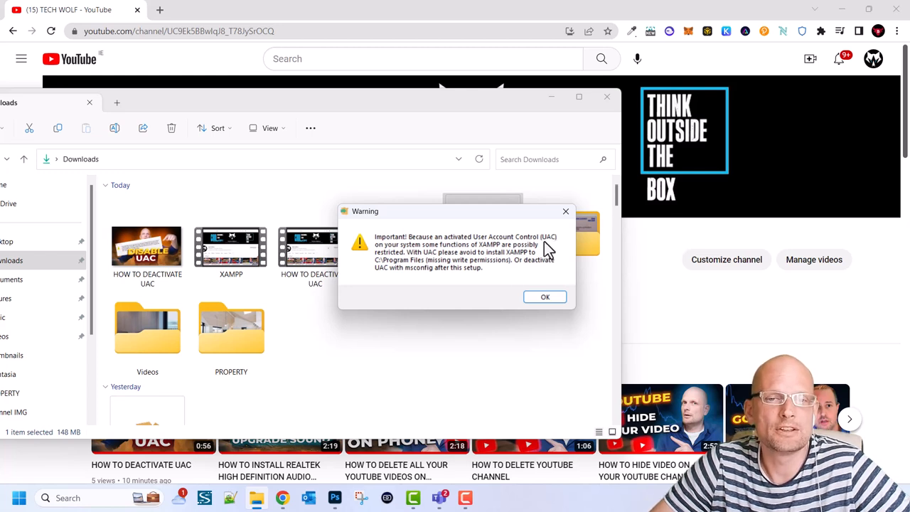
{"action": "mouse_move", "coordinate": [566, 294]}
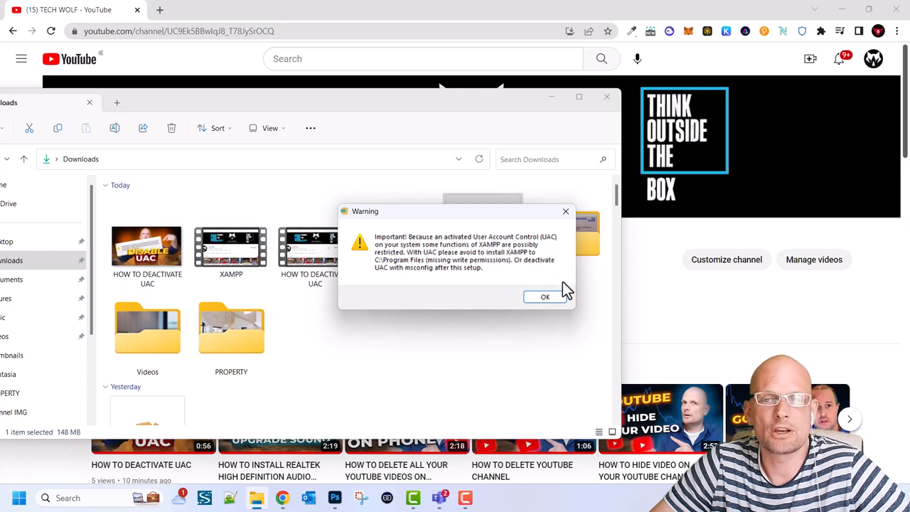
{"action": "mouse_move", "coordinate": [458, 279]}
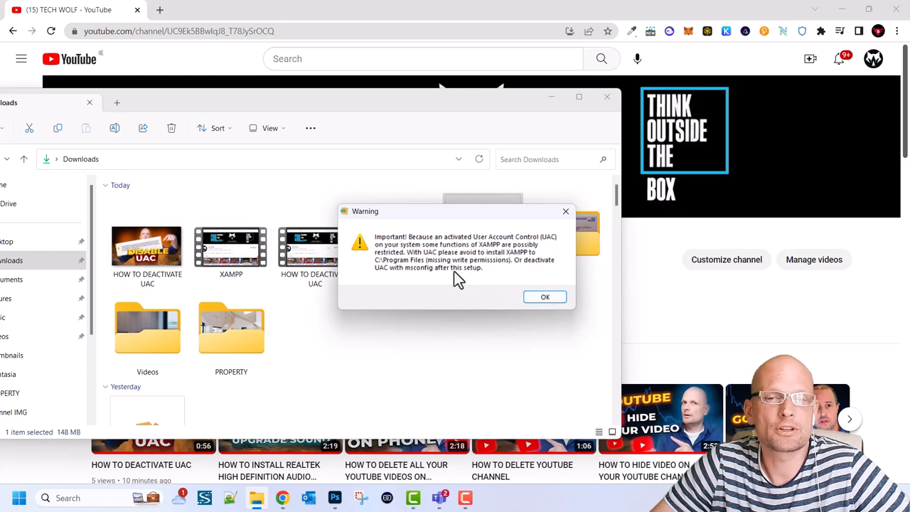
{"action": "mouse_move", "coordinate": [545, 297]}
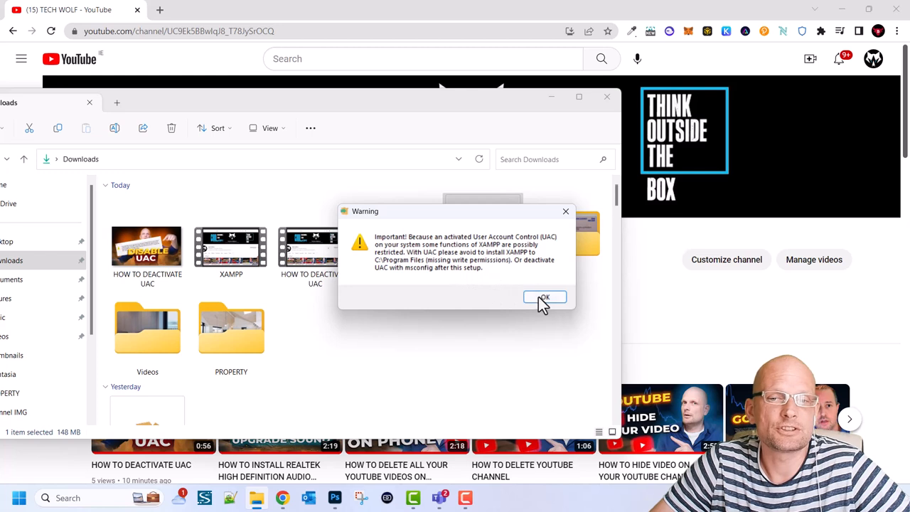
{"action": "mouse_move", "coordinate": [533, 253]}
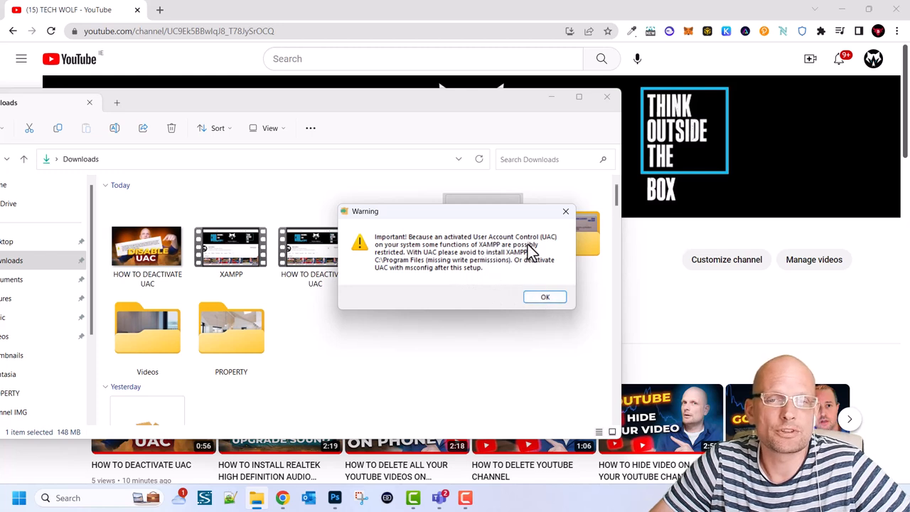
{"action": "mouse_move", "coordinate": [534, 251]}
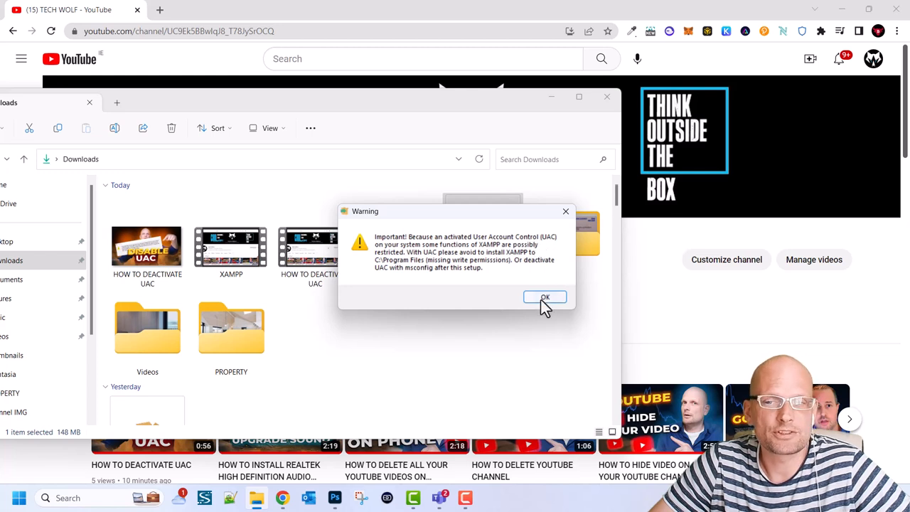
Step: Accept default components, the C:\xampp folder and English, and begin installing
{"action": "left_click", "coordinate": [545, 297]}
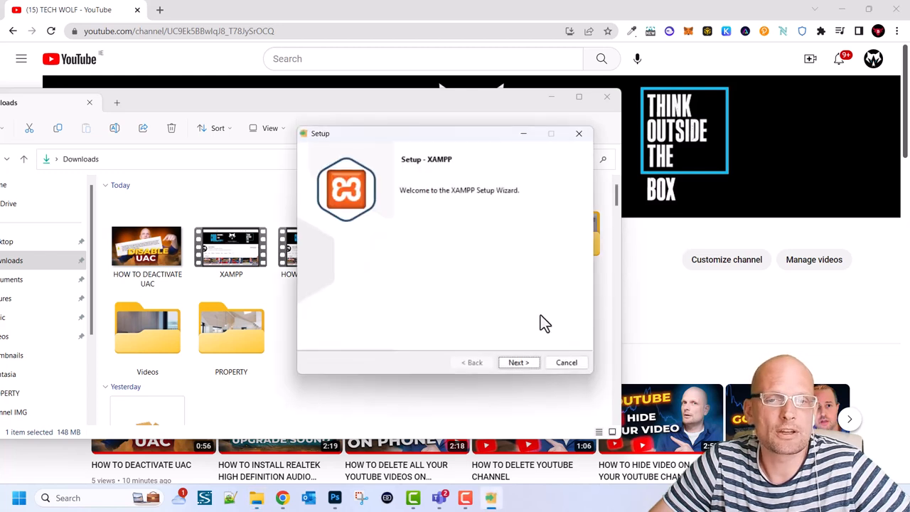
{"action": "mouse_move", "coordinate": [495, 340]}
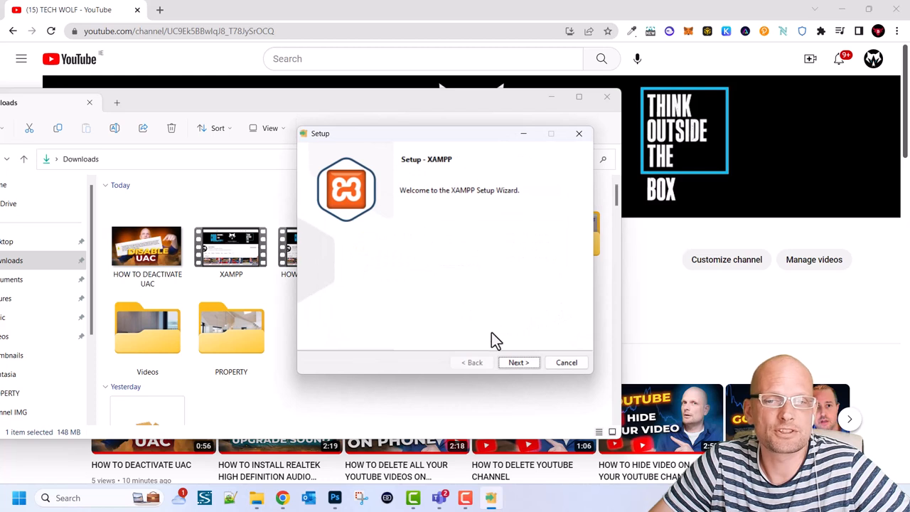
{"action": "left_click", "coordinate": [517, 362]}
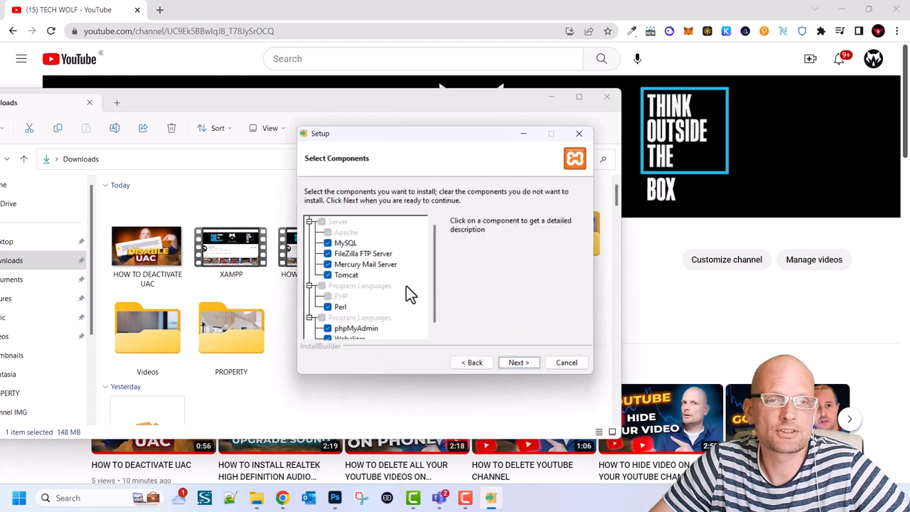
{"action": "mouse_move", "coordinate": [438, 256]}
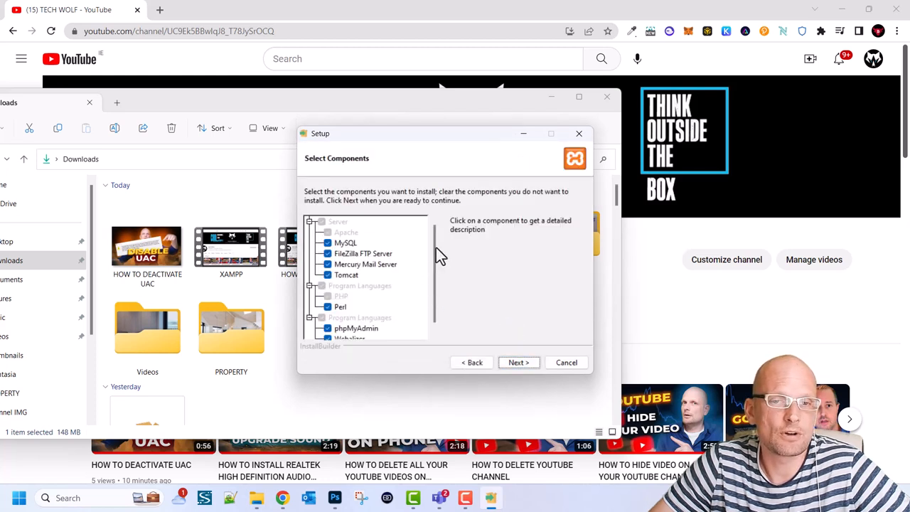
{"action": "mouse_move", "coordinate": [367, 253]}
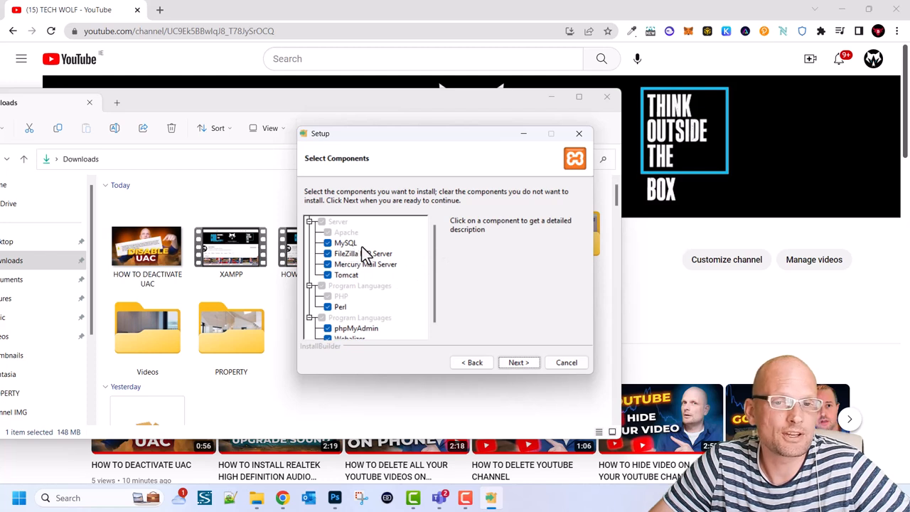
{"action": "mouse_move", "coordinate": [345, 268]}
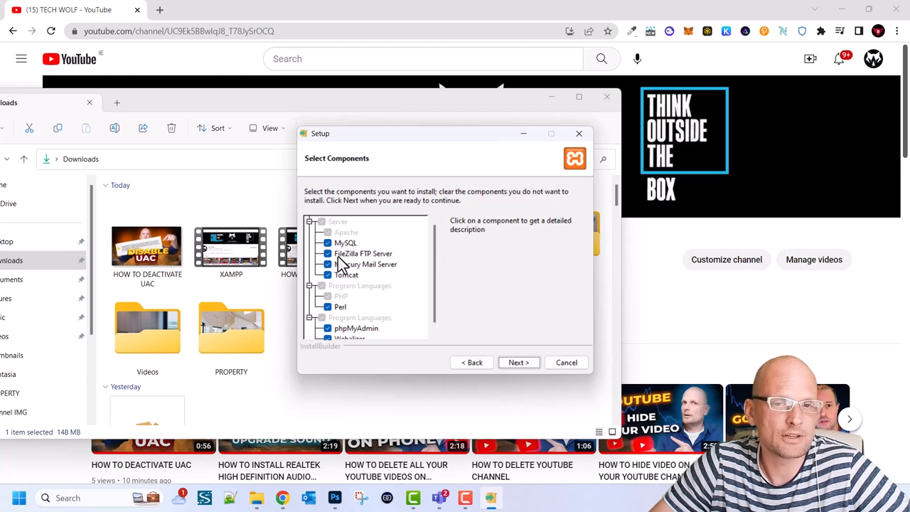
{"action": "mouse_move", "coordinate": [359, 316]}
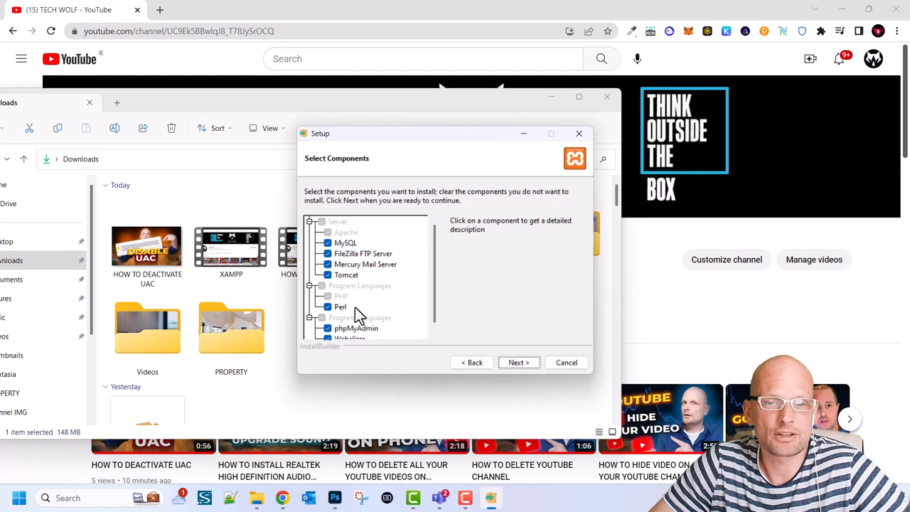
{"action": "mouse_move", "coordinate": [357, 316]}
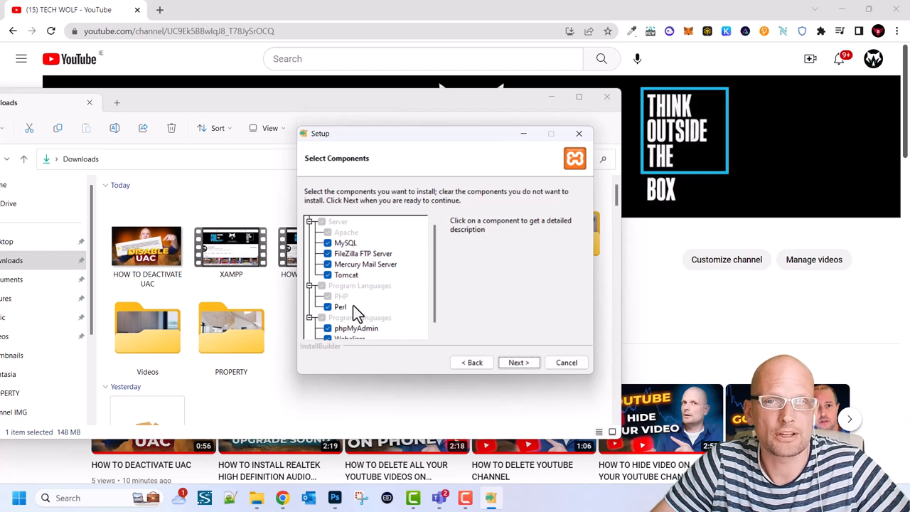
{"action": "left_click", "coordinate": [518, 362]}
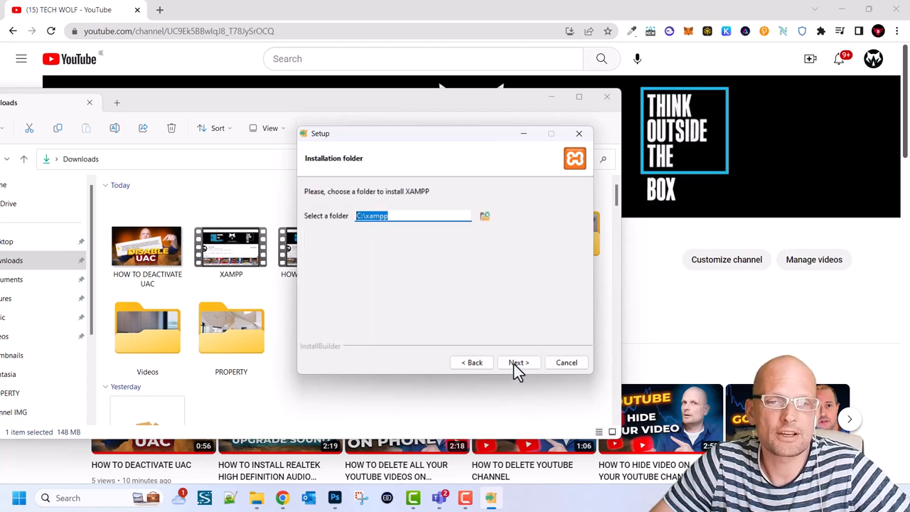
{"action": "mouse_move", "coordinate": [415, 231]}
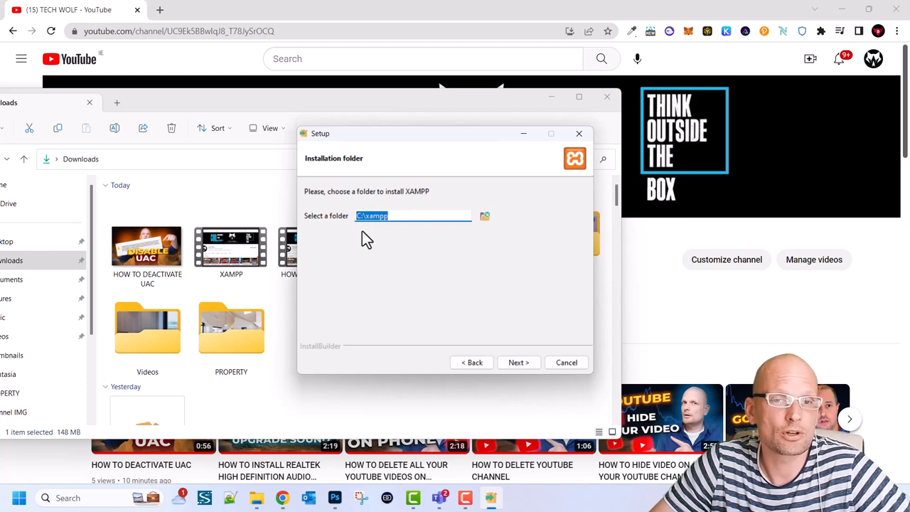
{"action": "left_click", "coordinate": [518, 362]}
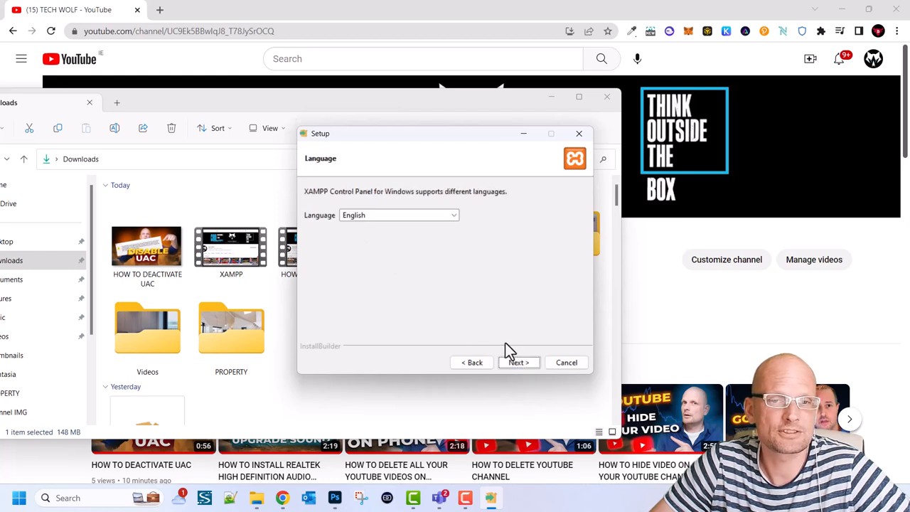
{"action": "mouse_move", "coordinate": [401, 226]}
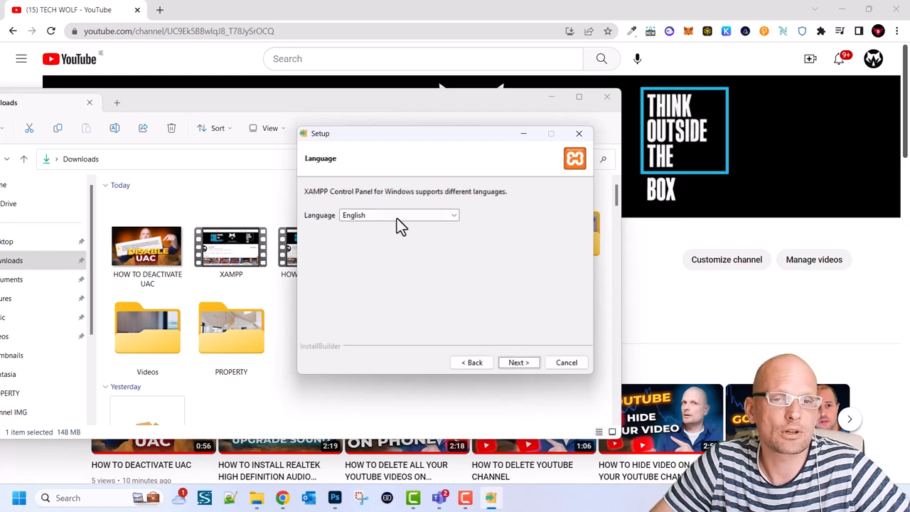
{"action": "left_click", "coordinate": [518, 363]}
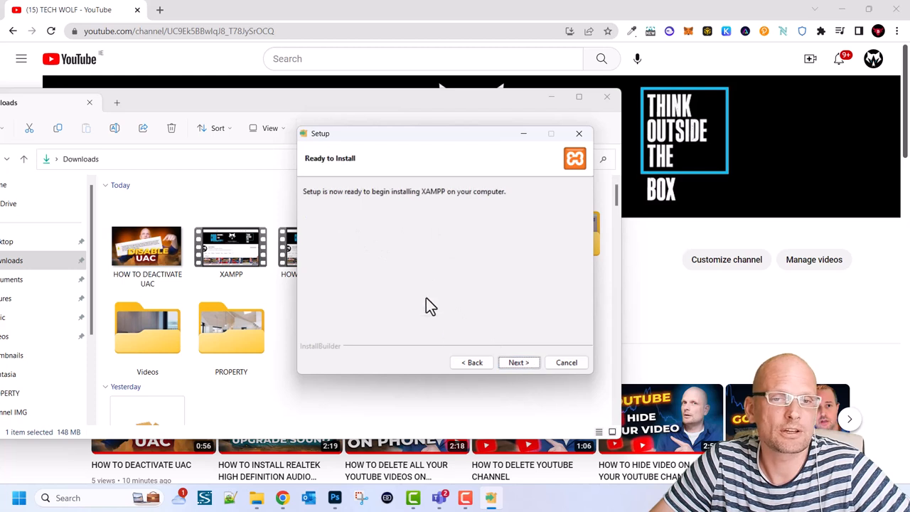
{"action": "mouse_move", "coordinate": [448, 206]}
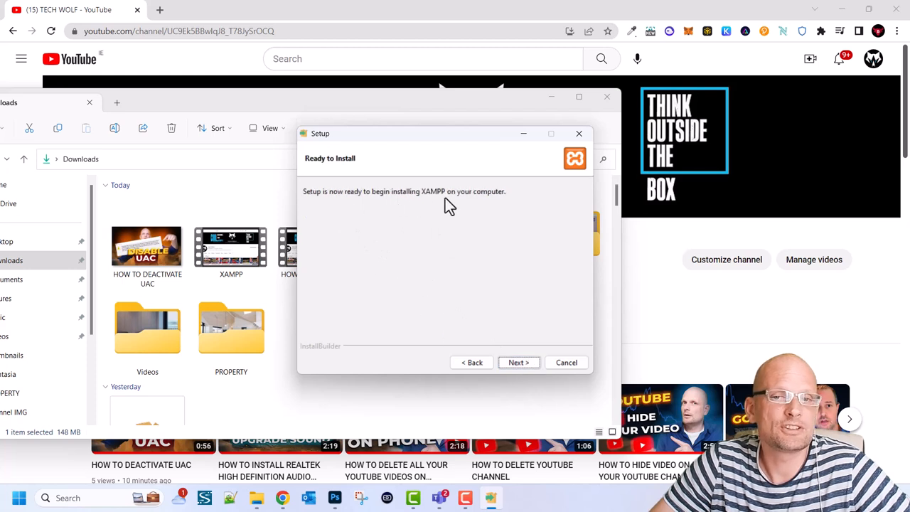
{"action": "left_click", "coordinate": [518, 363]}
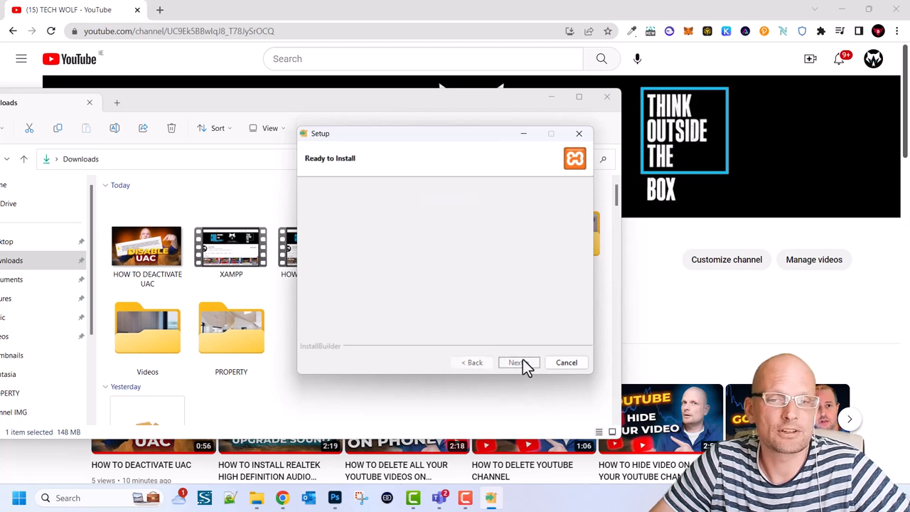
Step: Allow Apache HTTP Server through the firewall on private and public networks
{"action": "left_click", "coordinate": [518, 363]}
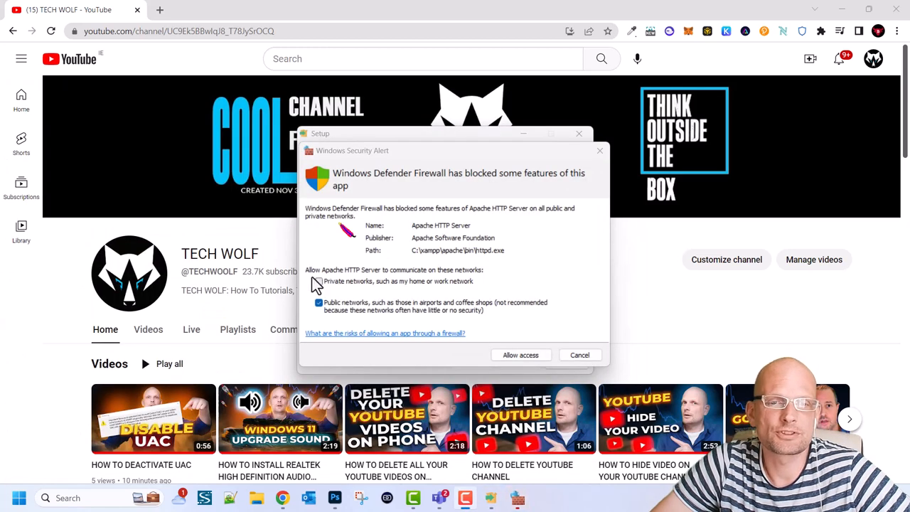
{"action": "left_click", "coordinate": [319, 281]}
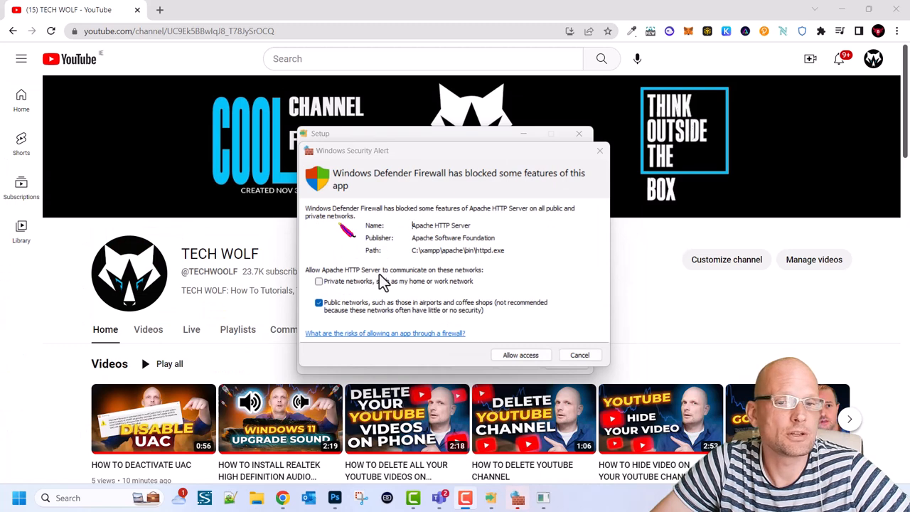
{"action": "mouse_move", "coordinate": [434, 287]}
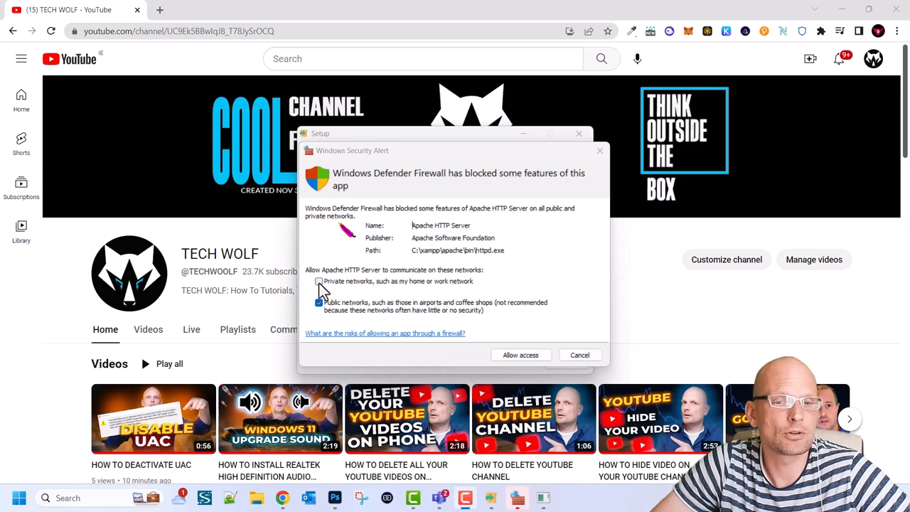
{"action": "left_click", "coordinate": [318, 281]}
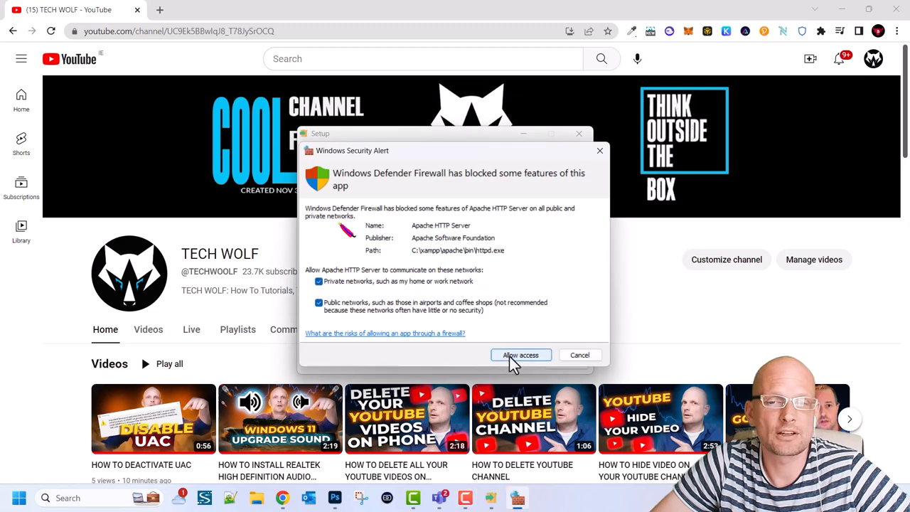
{"action": "left_click", "coordinate": [520, 356]}
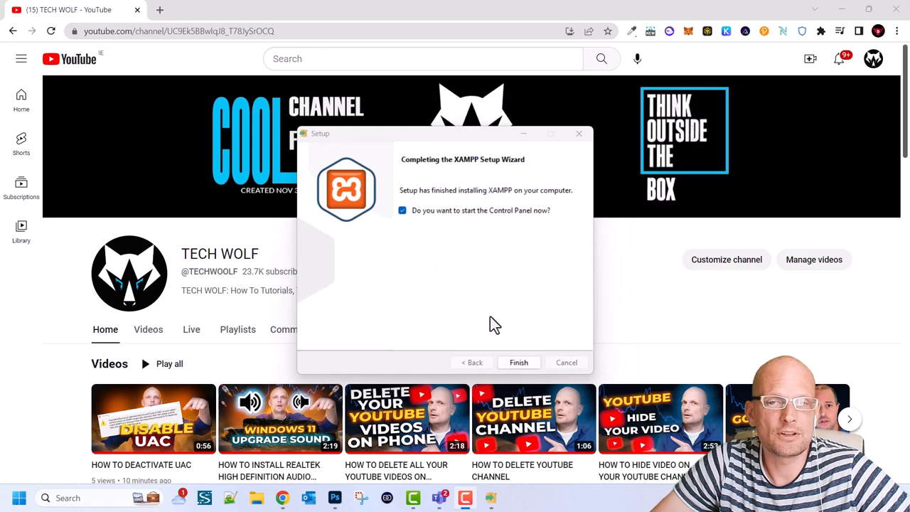
{"action": "mouse_move", "coordinate": [515, 222]}
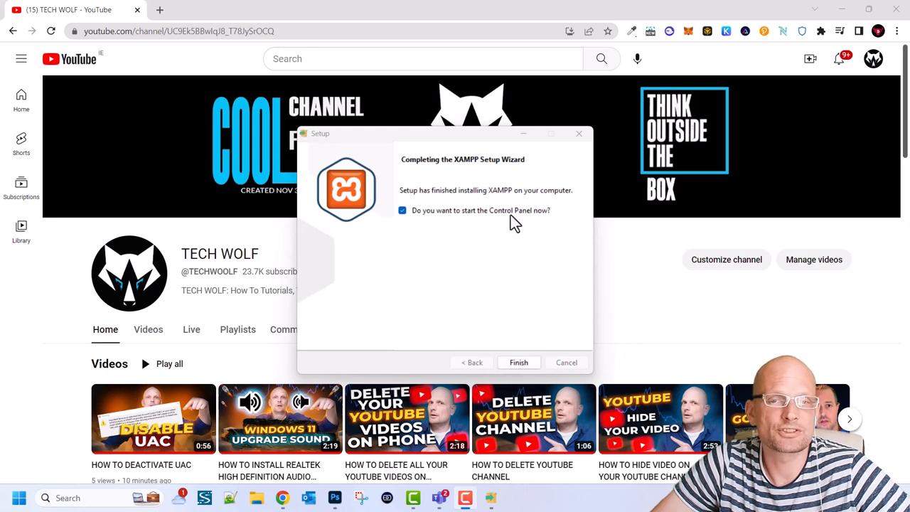
{"action": "mouse_move", "coordinate": [409, 226]}
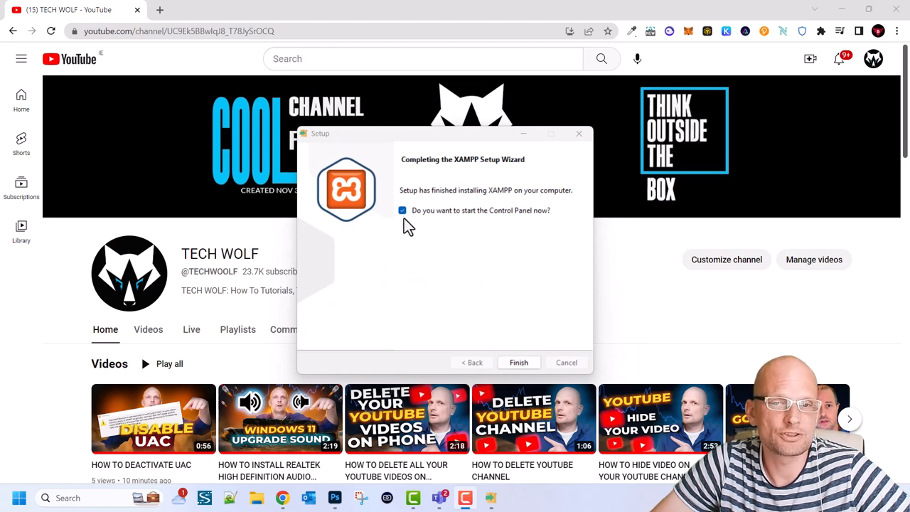
{"action": "mouse_move", "coordinate": [438, 307]}
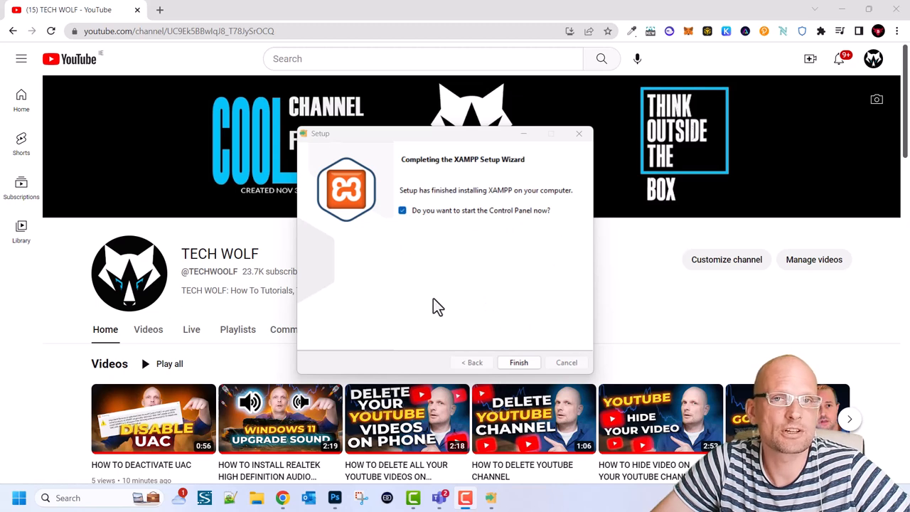
Step: Finish the setup wizard so the XAMPP Control Panel v3.3.0 starts
{"action": "left_click", "coordinate": [518, 363]}
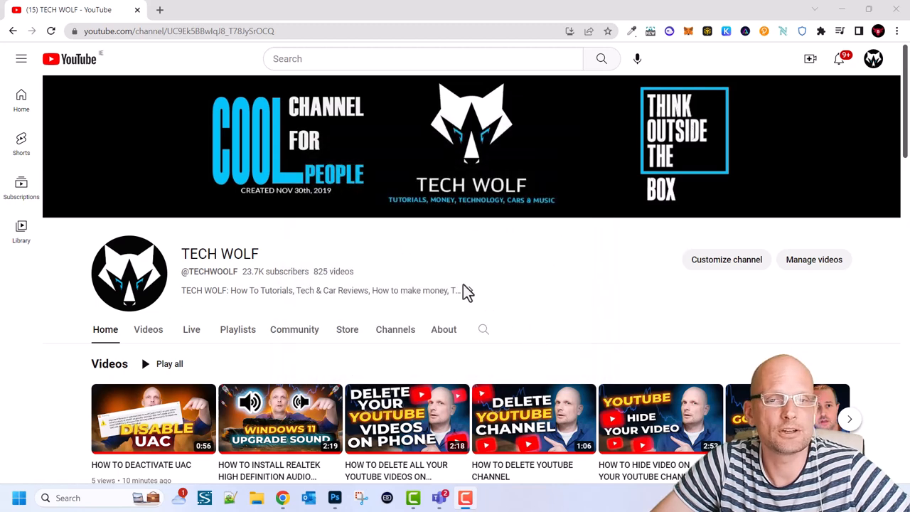
{"action": "left_click", "coordinate": [491, 498]}
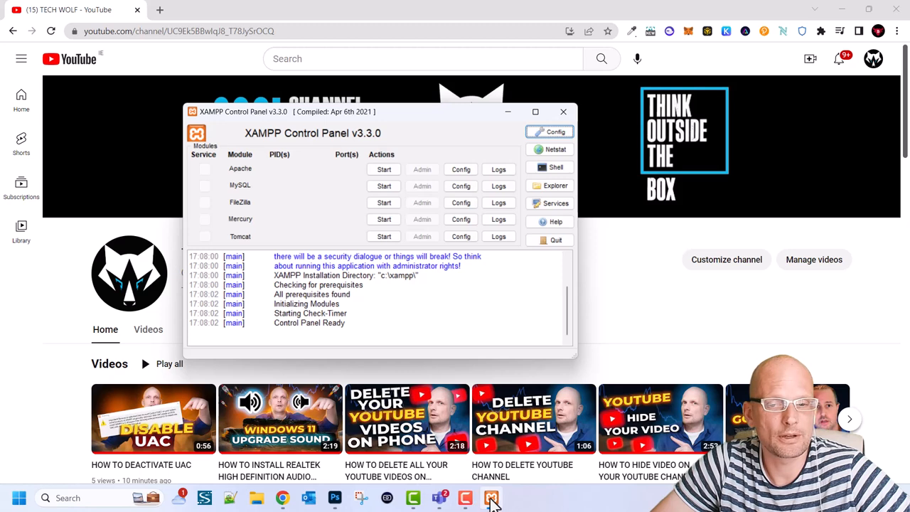
Step: Pin the XAMPP Control Panel icon to the Windows taskbar
{"action": "right_click", "coordinate": [492, 498]}
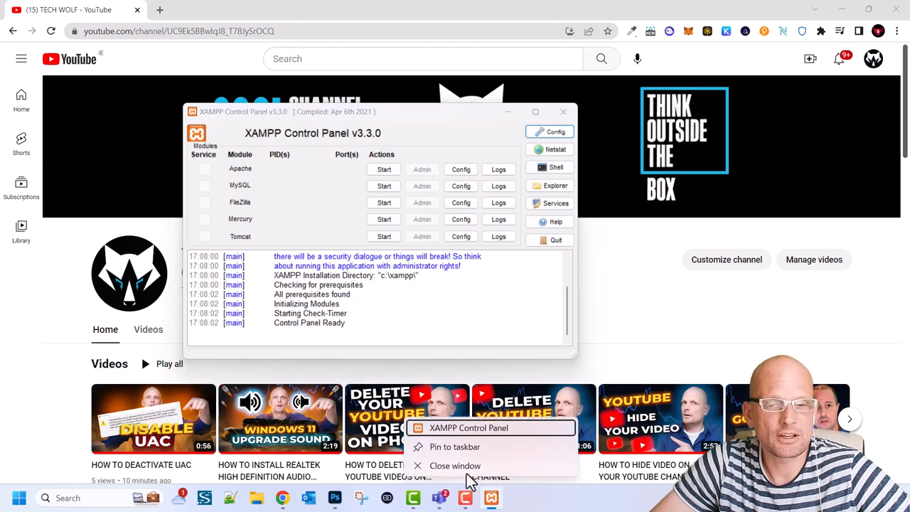
{"action": "mouse_move", "coordinate": [455, 447]}
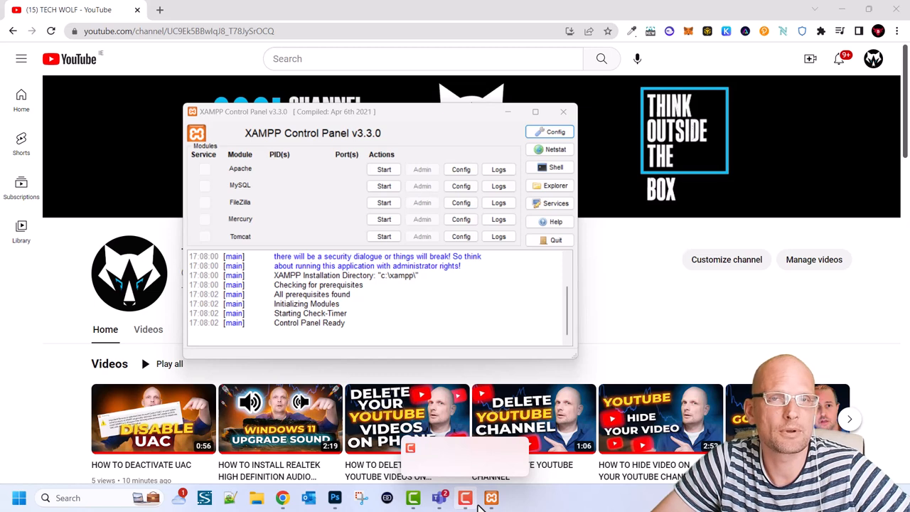
{"action": "mouse_move", "coordinate": [326, 186]}
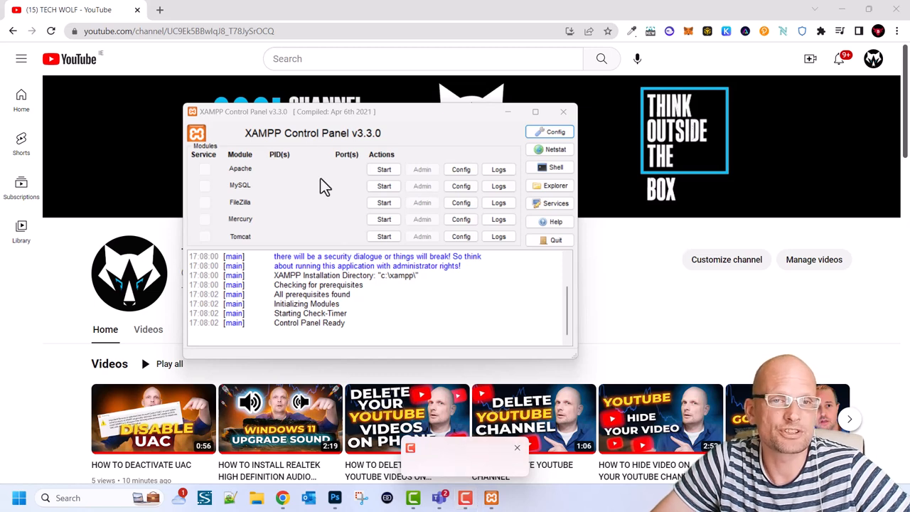
{"action": "mouse_move", "coordinate": [310, 200]}
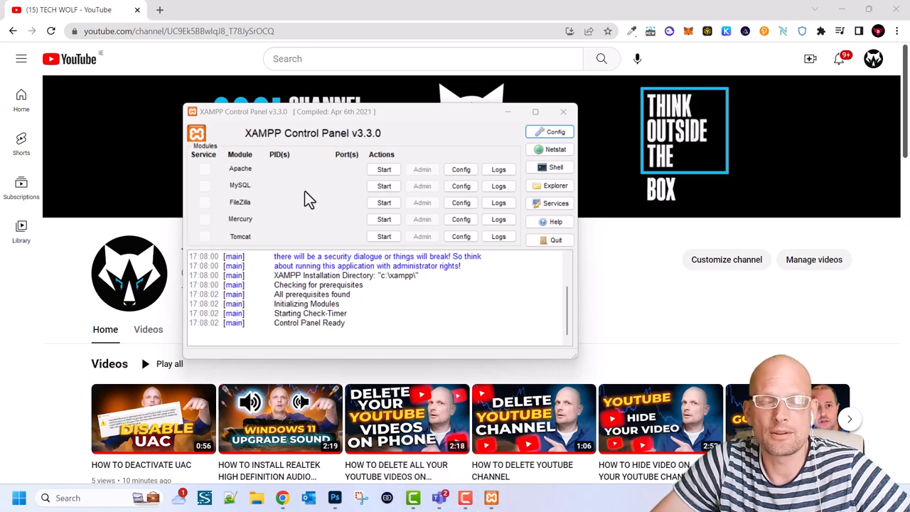
{"action": "mouse_move", "coordinate": [231, 176]}
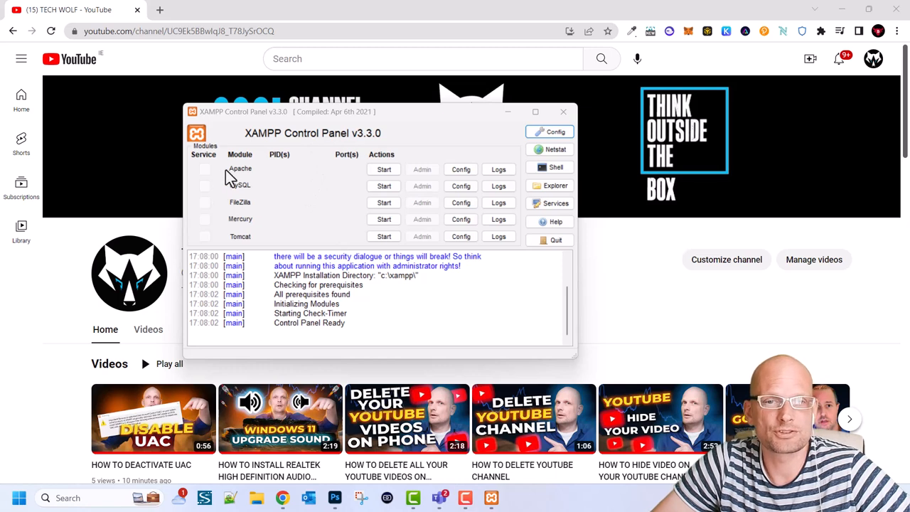
{"action": "mouse_move", "coordinate": [250, 193]}
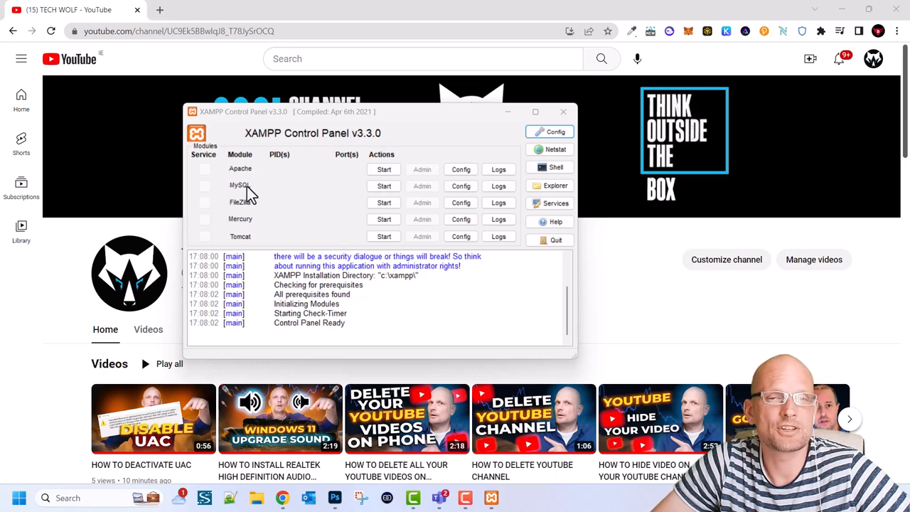
{"action": "mouse_move", "coordinate": [491, 498]}
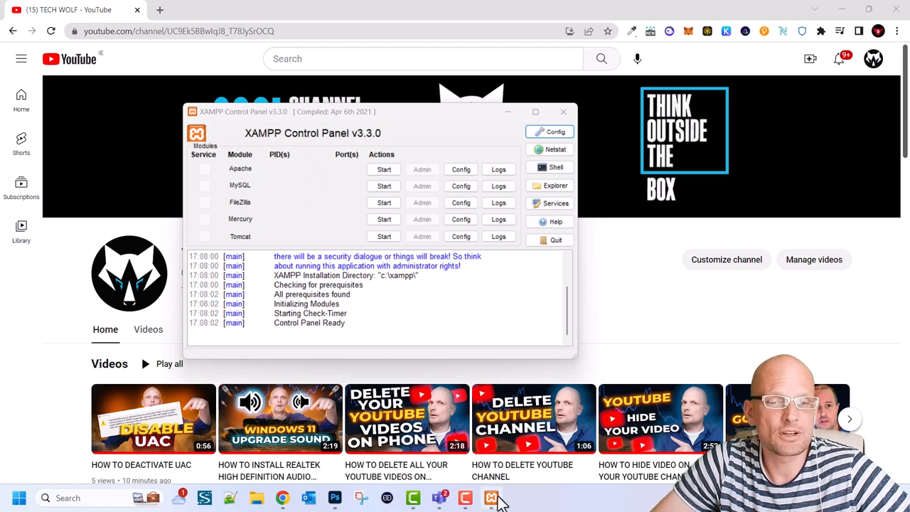
{"action": "mouse_move", "coordinate": [490, 498]}
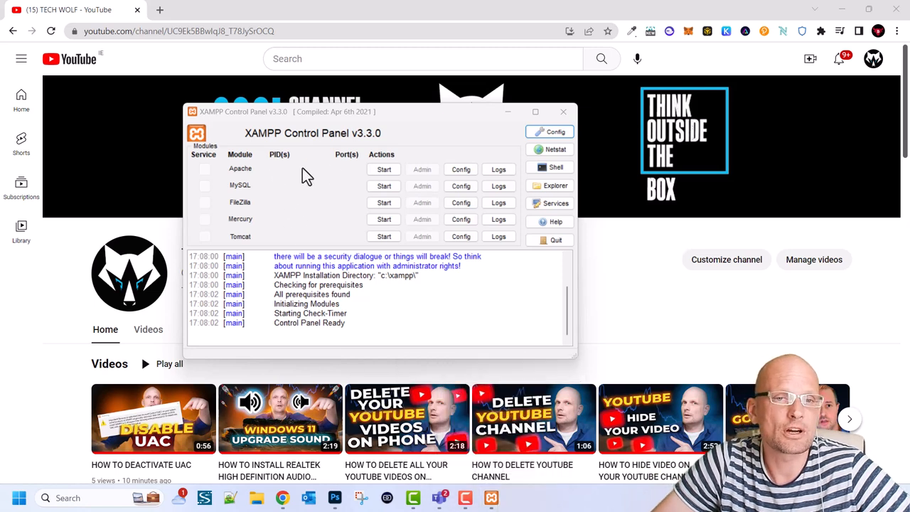
{"action": "mouse_move", "coordinate": [253, 202]}
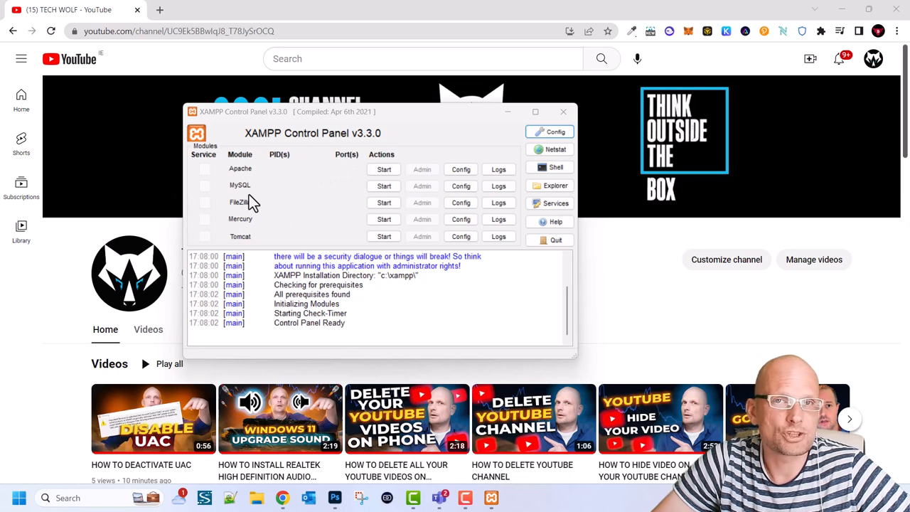
{"action": "mouse_move", "coordinate": [361, 173]}
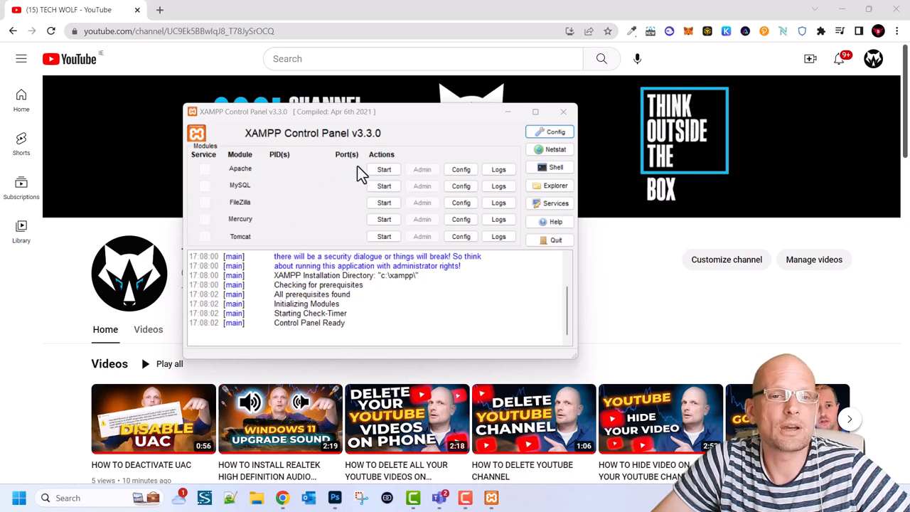
{"action": "mouse_move", "coordinate": [239, 196]}
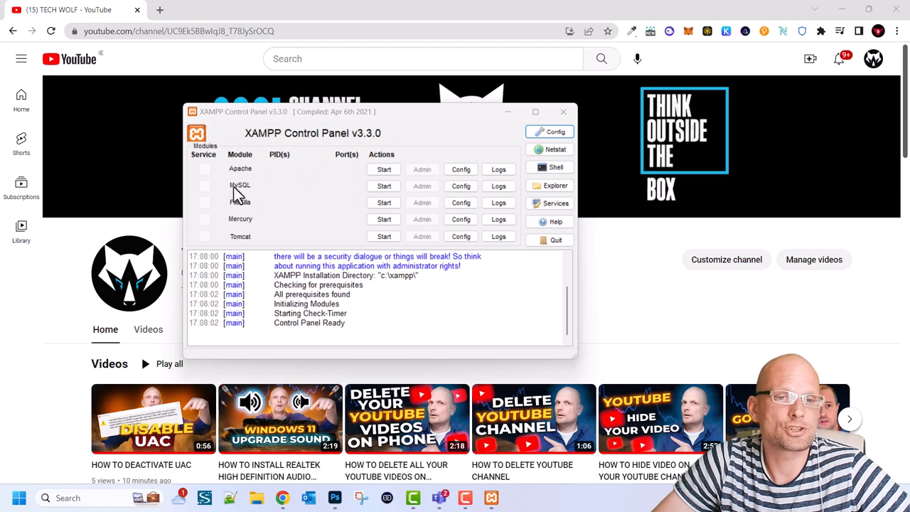
{"action": "mouse_move", "coordinate": [285, 196]}
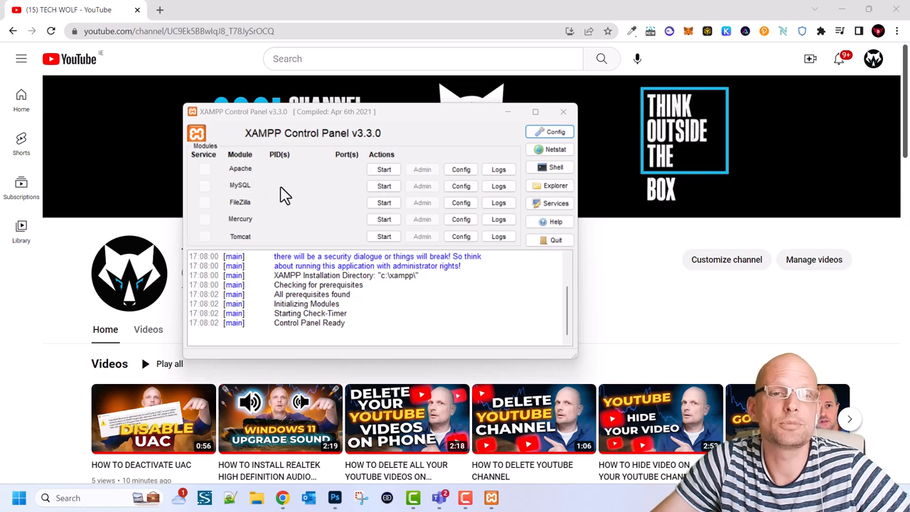
{"action": "mouse_move", "coordinate": [367, 197]}
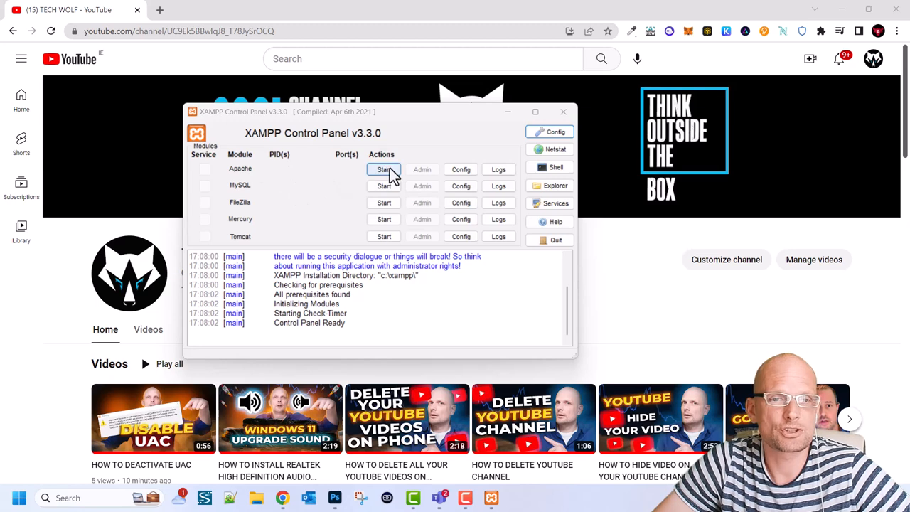
Step: Start Apache (ports 80/443) and MySQL (3306), allowing MySQL on private and public networks
{"action": "left_click", "coordinate": [384, 169]}
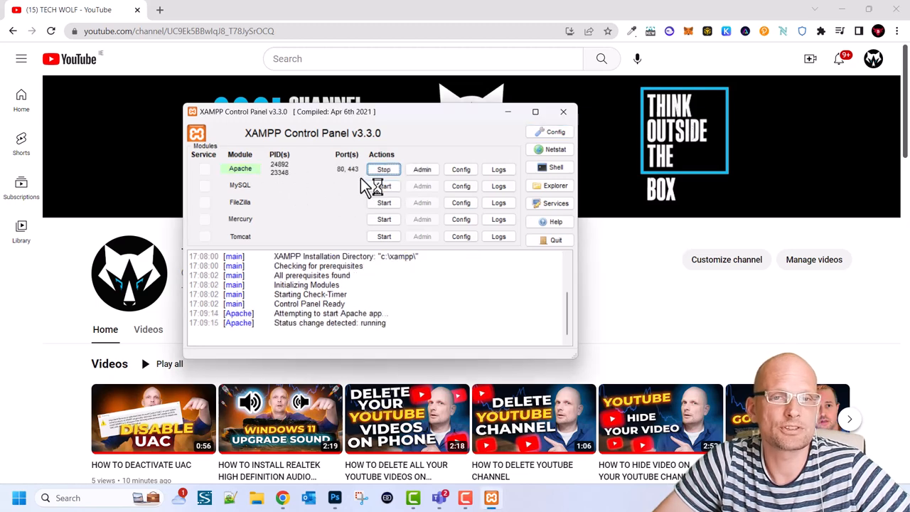
{"action": "mouse_move", "coordinate": [369, 202]}
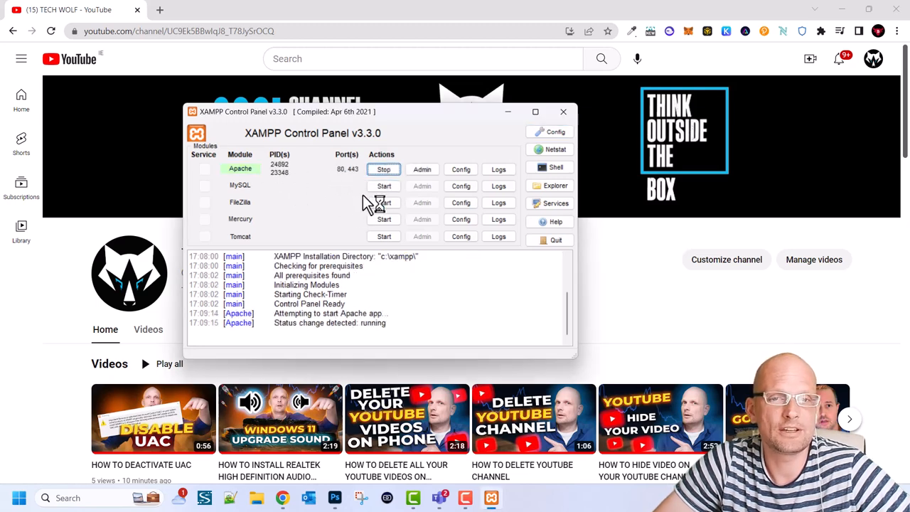
{"action": "left_click", "coordinate": [384, 184]}
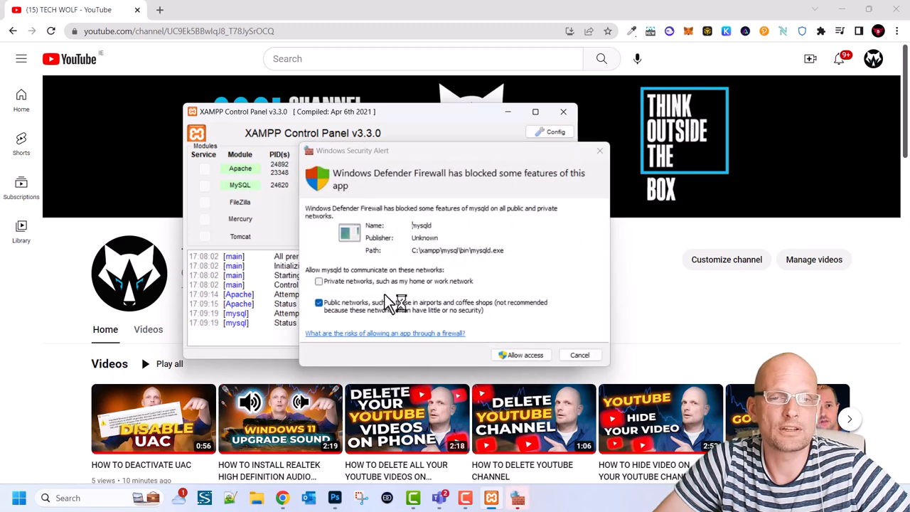
{"action": "mouse_move", "coordinate": [519, 192]}
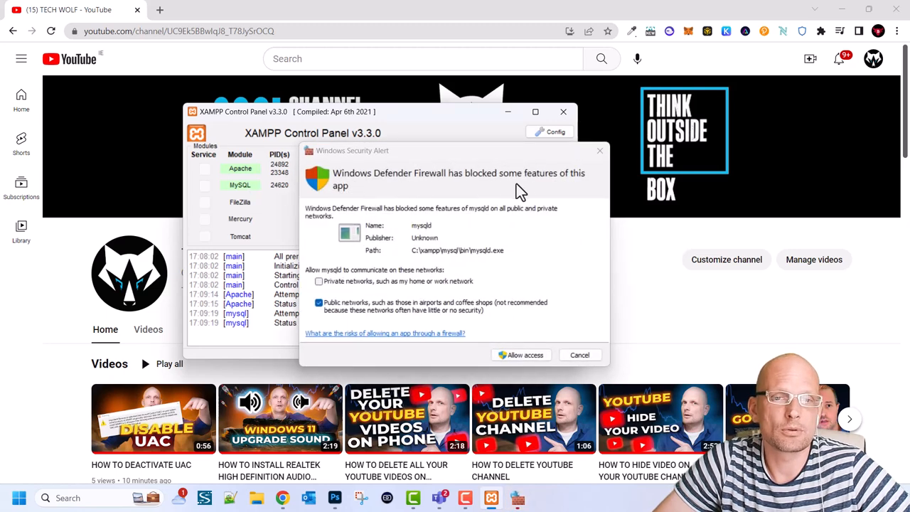
{"action": "mouse_move", "coordinate": [319, 282]}
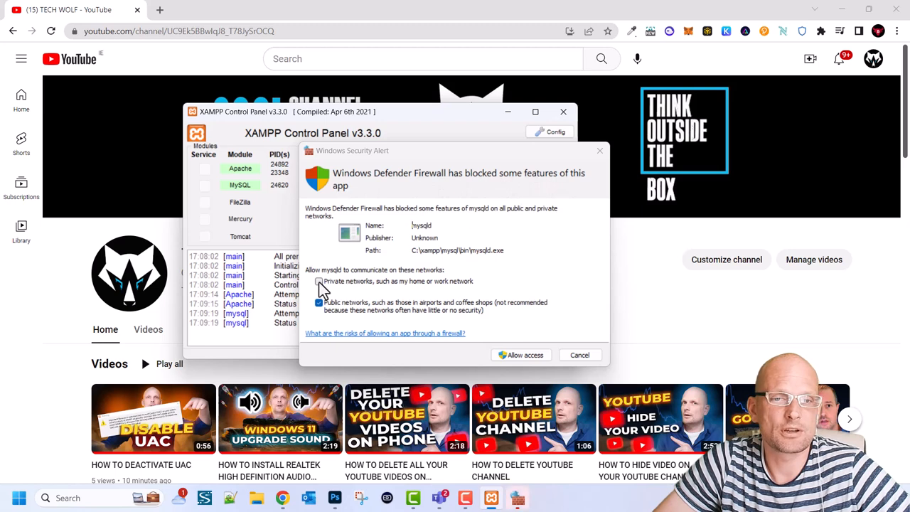
{"action": "left_click", "coordinate": [319, 281]}
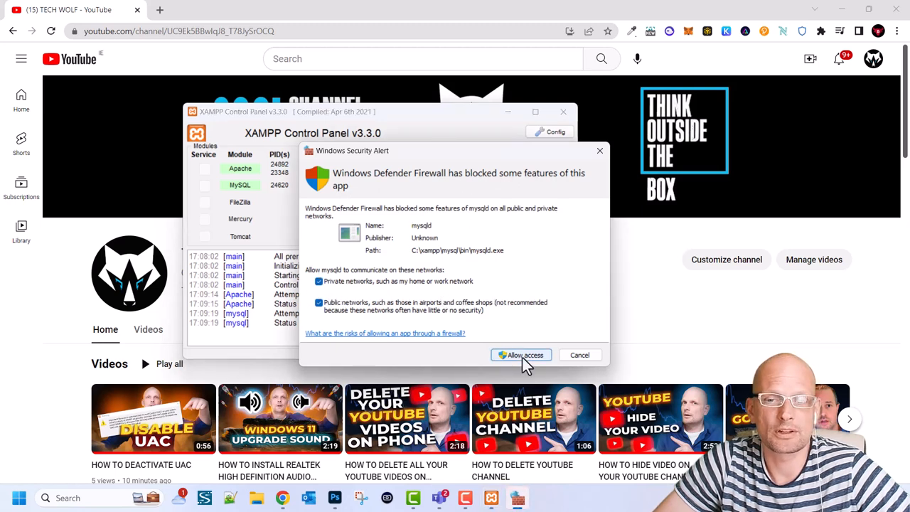
{"action": "left_click", "coordinate": [521, 356]}
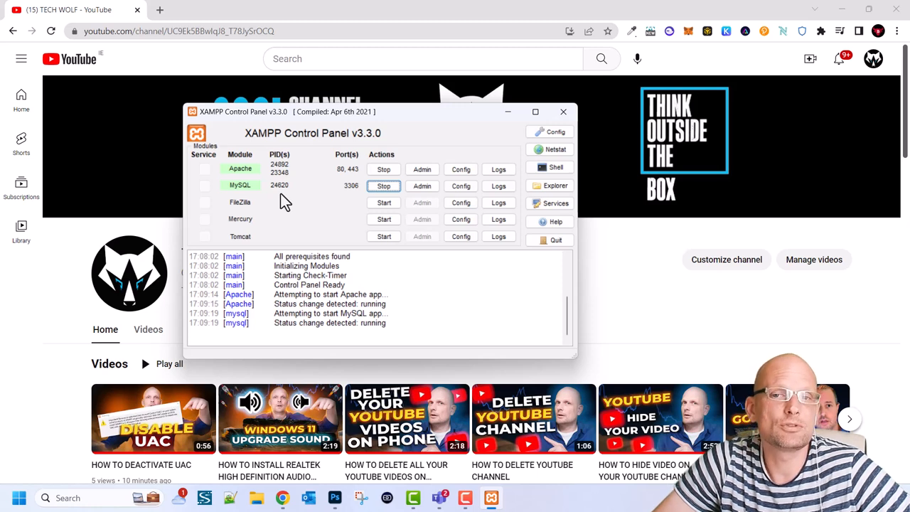
{"action": "mouse_move", "coordinate": [287, 207]}
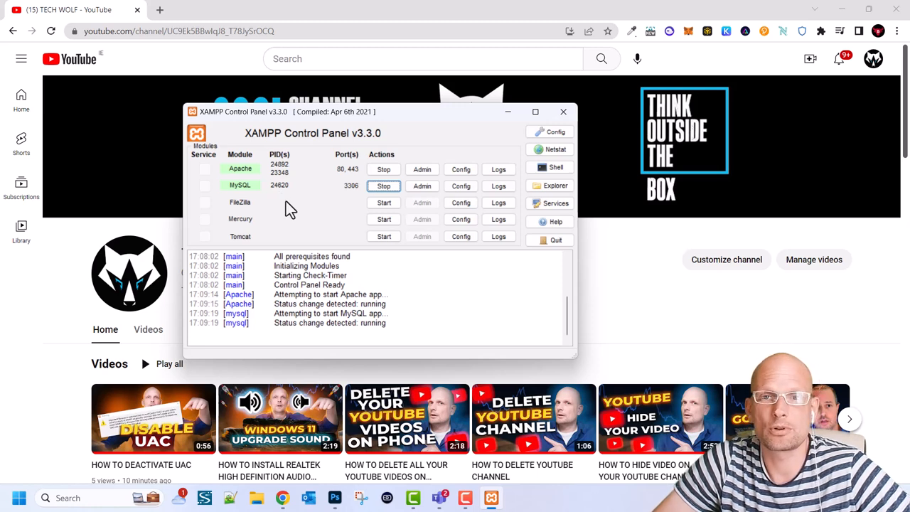